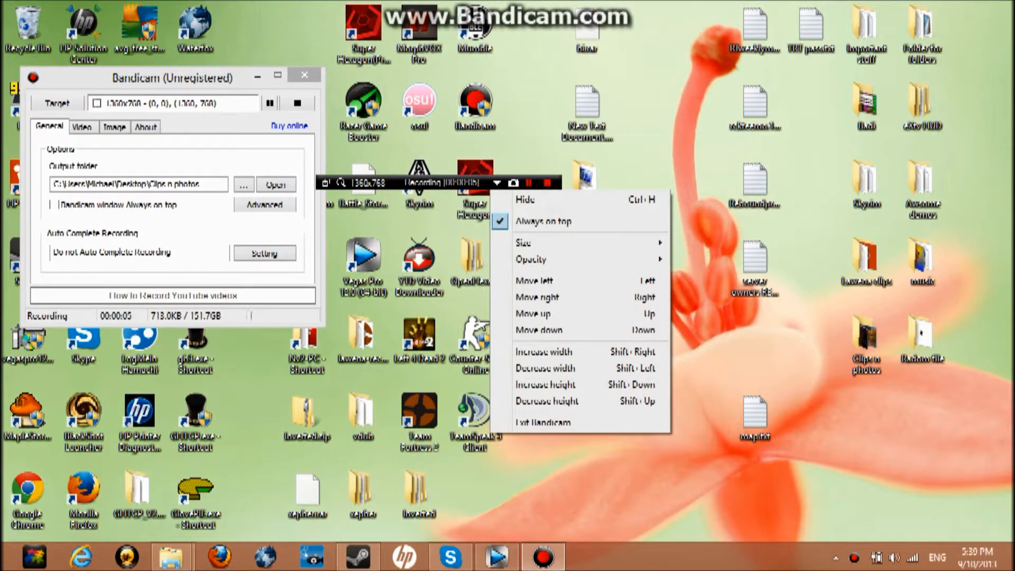
Step: Send the Bandicam recorder to the tray and start the Firefox web browser
click(526, 200)
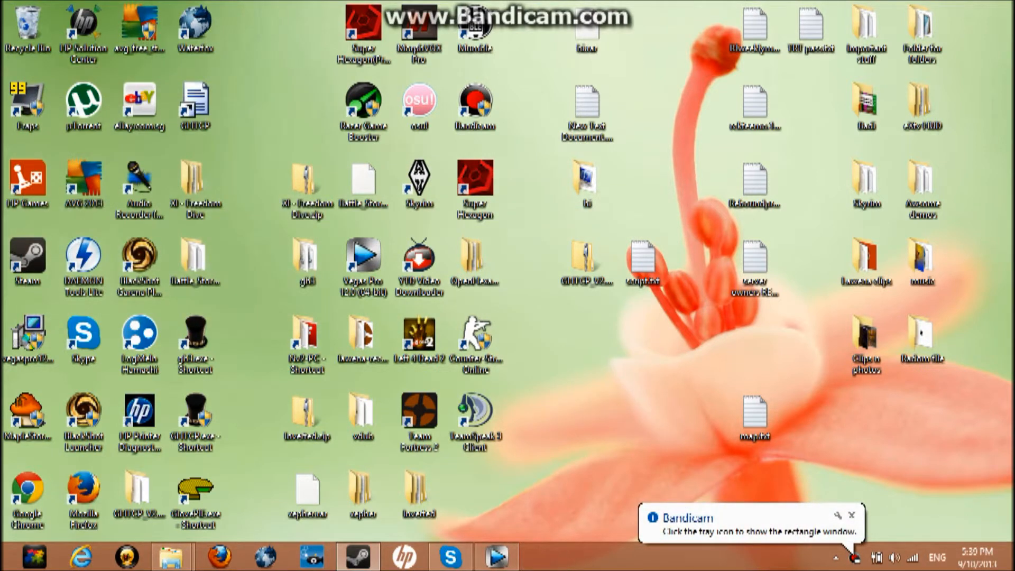
click(475, 107)
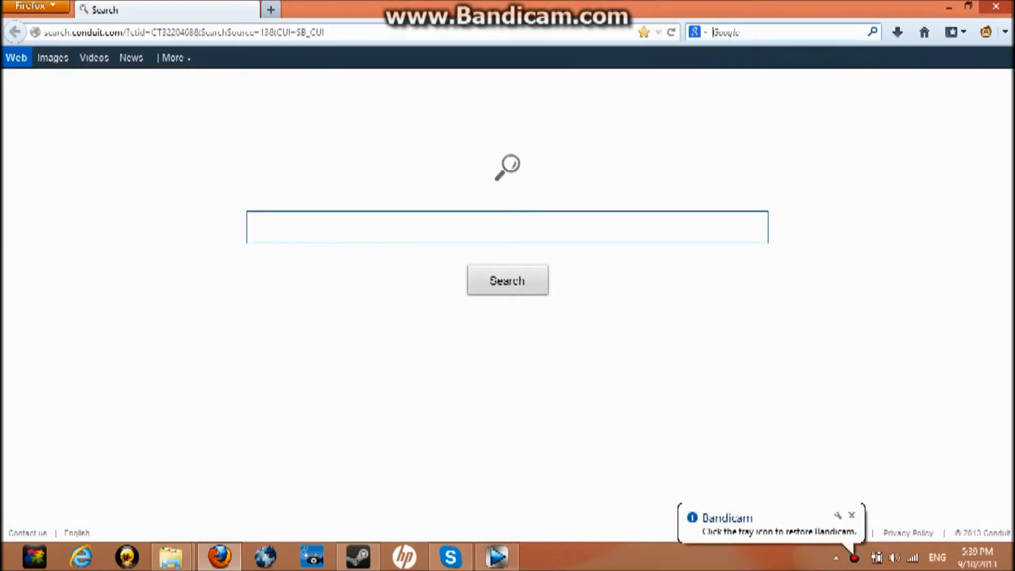
Step: Search Firefox for 'Lawe', choose the lawena recording tool suggestion and browse its project page
text(Lawe)
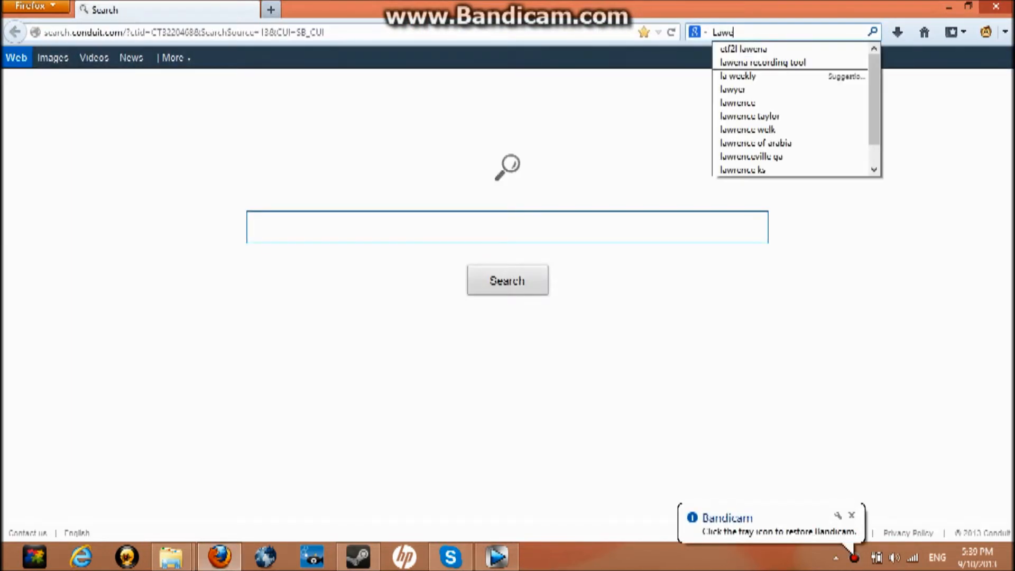
click(763, 63)
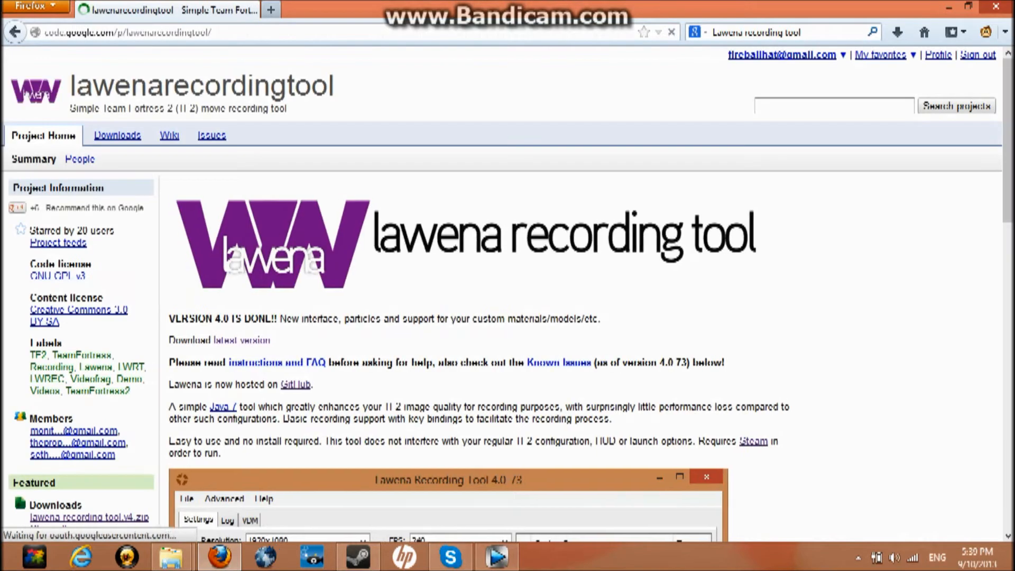
scroll(down, 3)
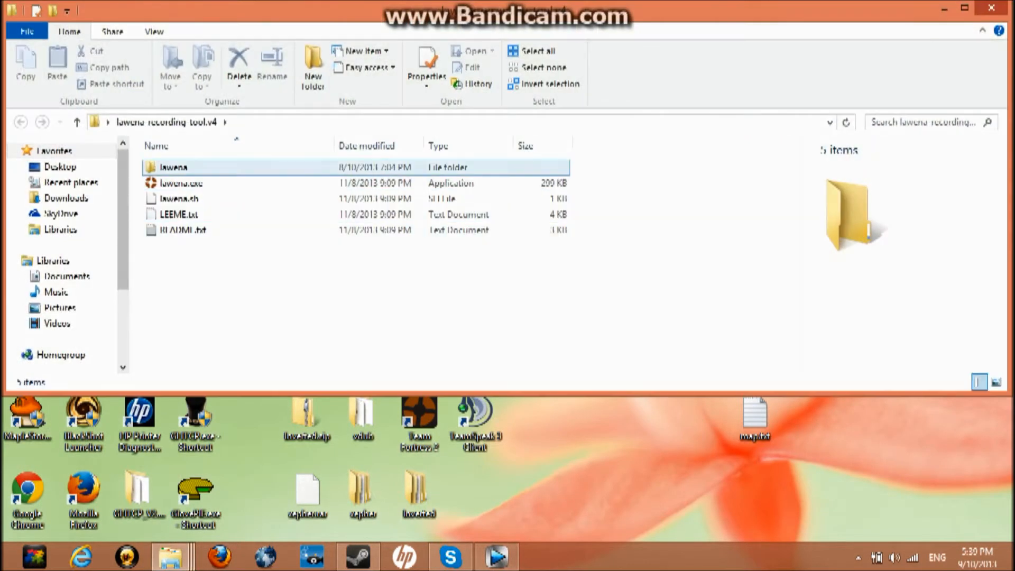
Step: Run lawena.exe from the lawena recording tool.v4 folder
click(60, 230)
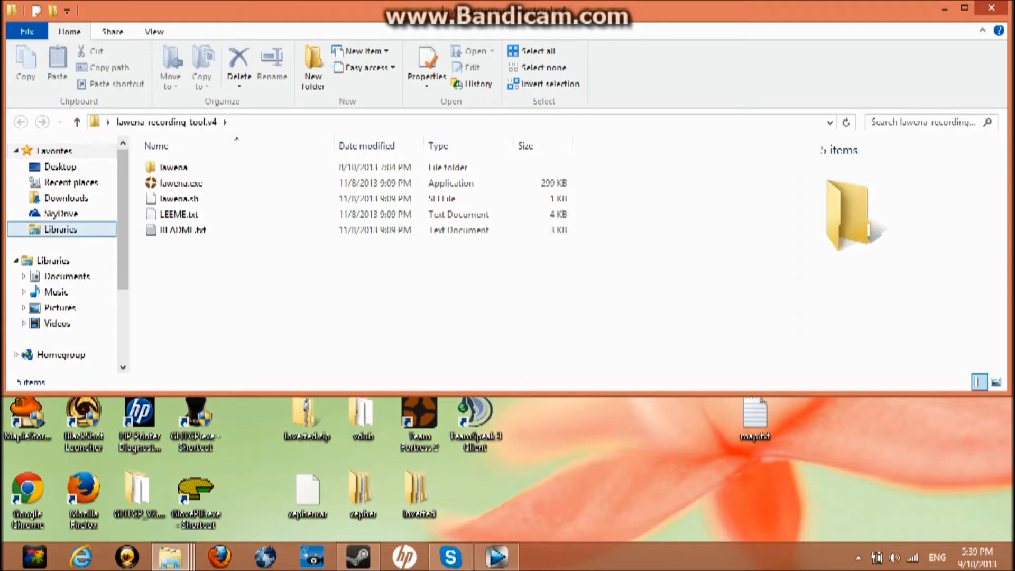
click(181, 183)
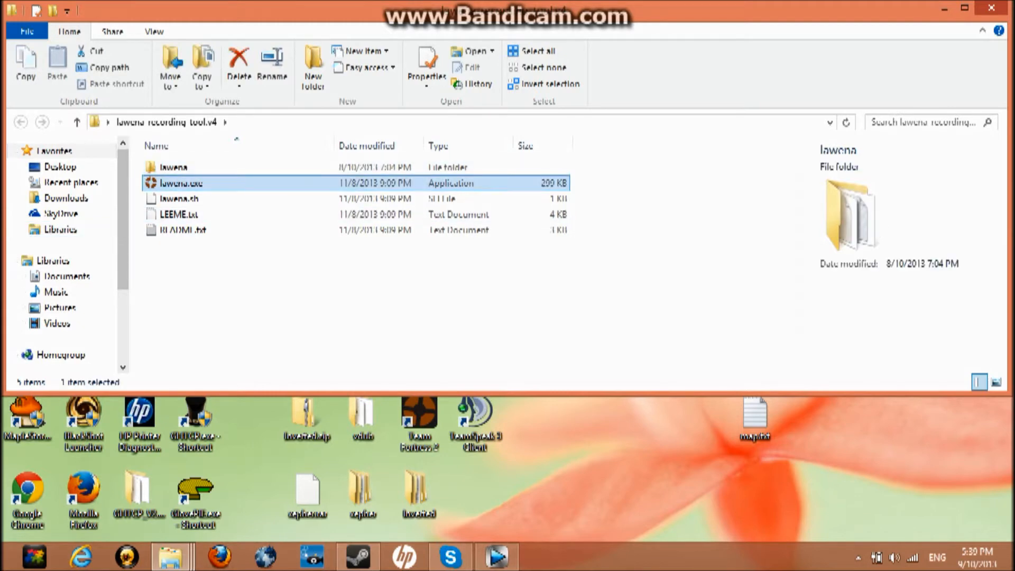
click(183, 183)
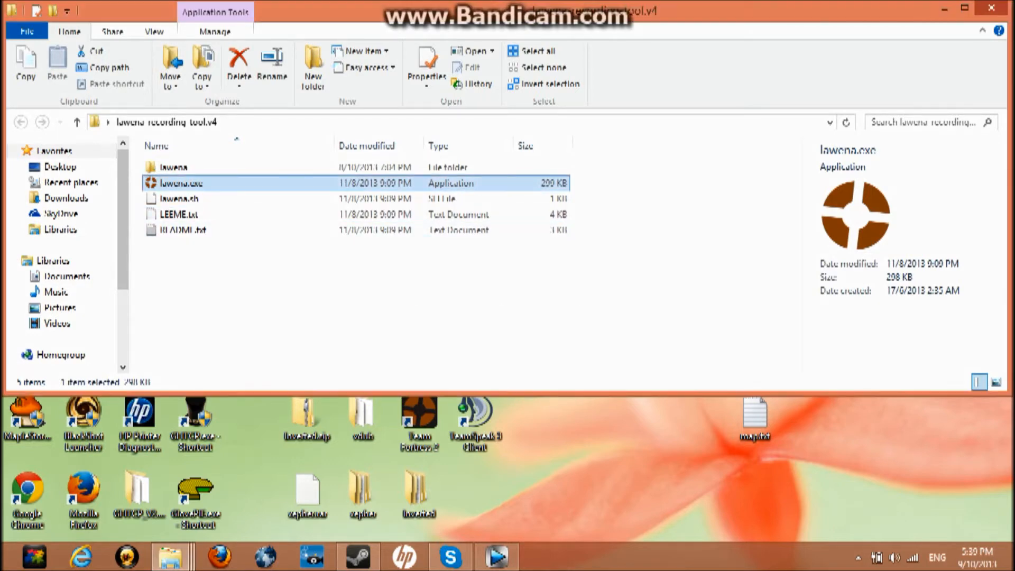
double_click(180, 183)
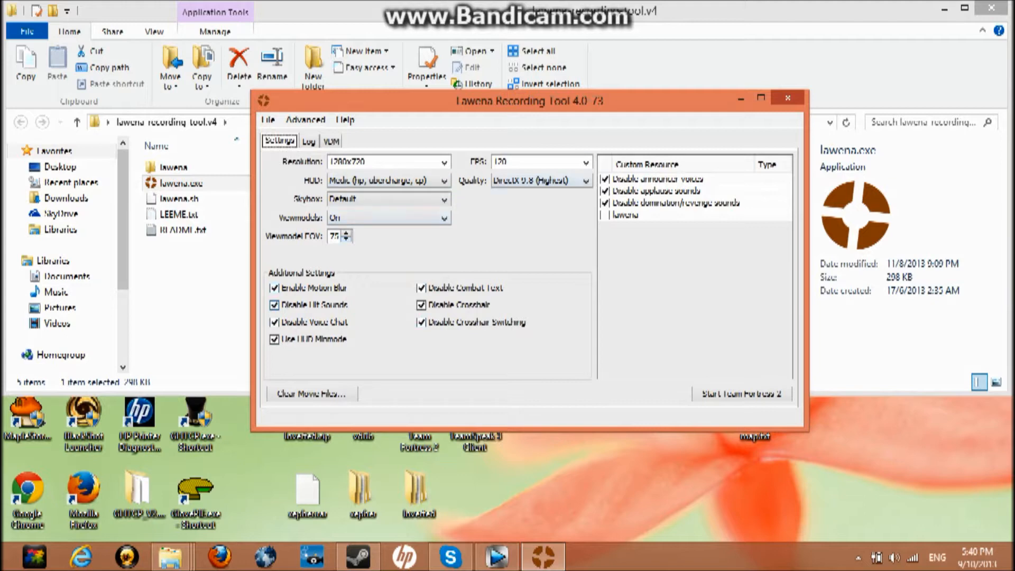
Step: Keep 1280x720 at 120 FPS with the Medic HUD and start Team Fortress 2 from Lawena
click(536, 180)
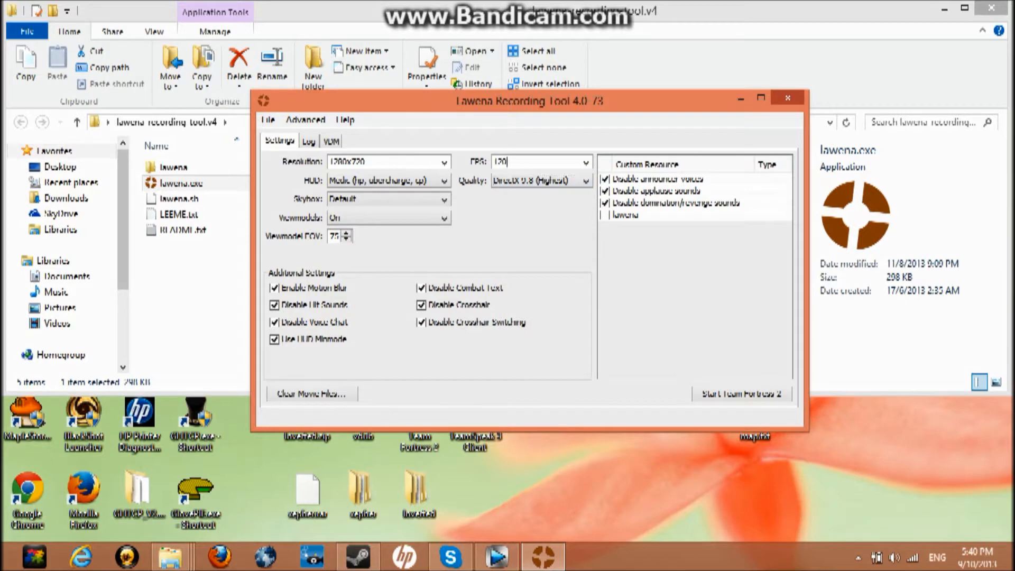
click(583, 162)
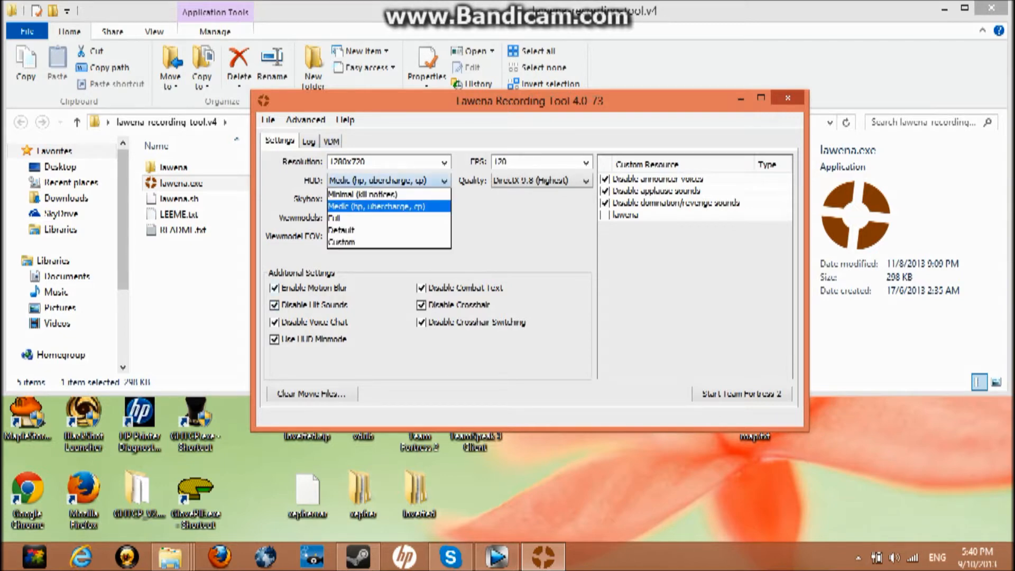
mouse_move(342, 231)
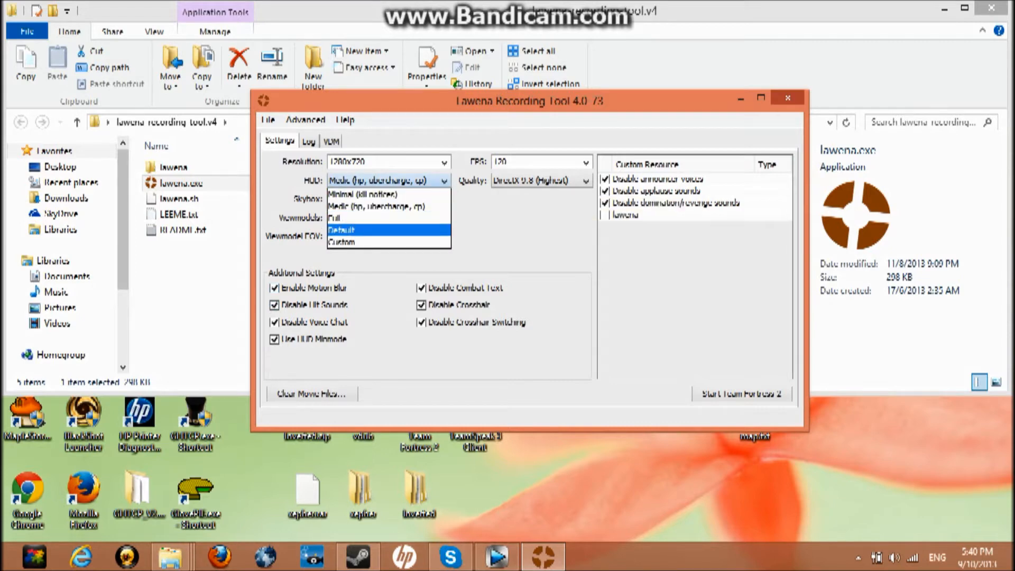
click(342, 230)
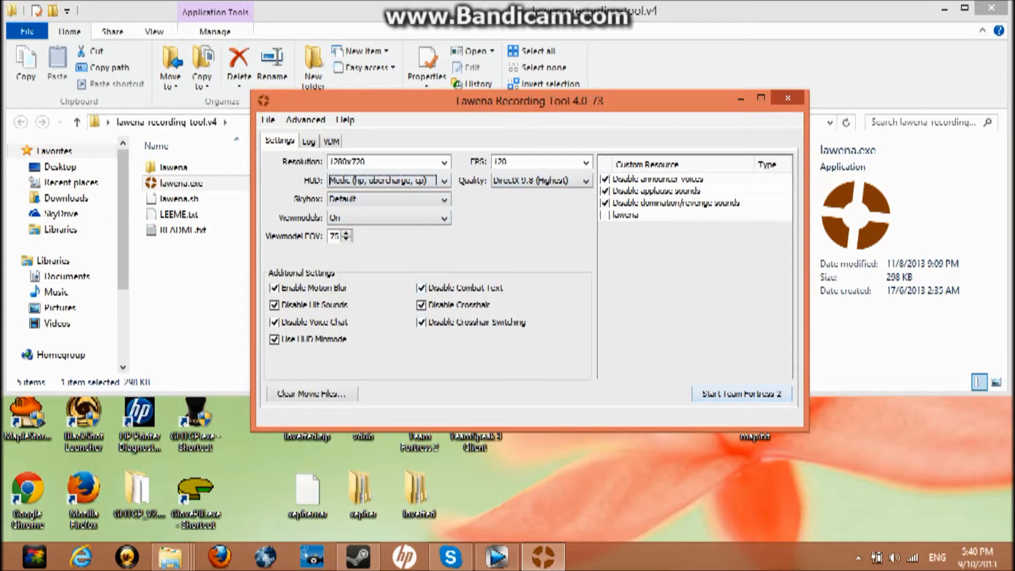
click(740, 393)
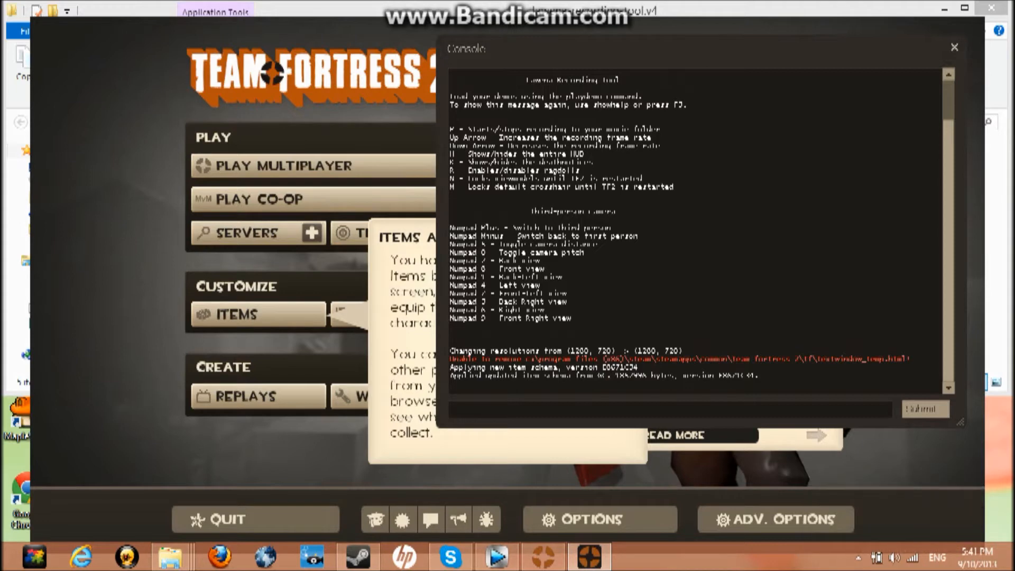
Step: Read the Lawena console help and enter 'record Demoname' in the TF2 console
drag(454, 129, 699, 317)
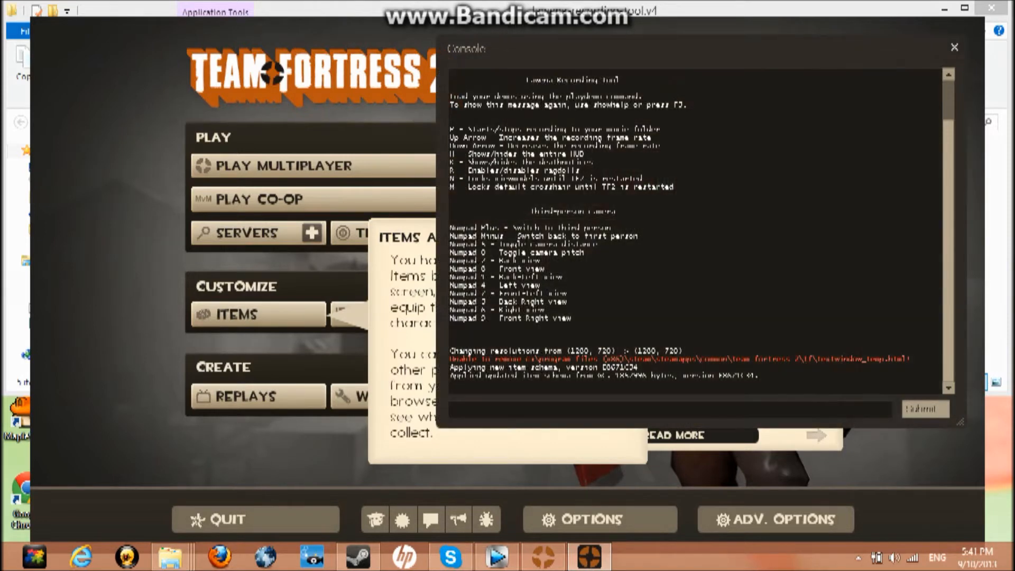
text(record)
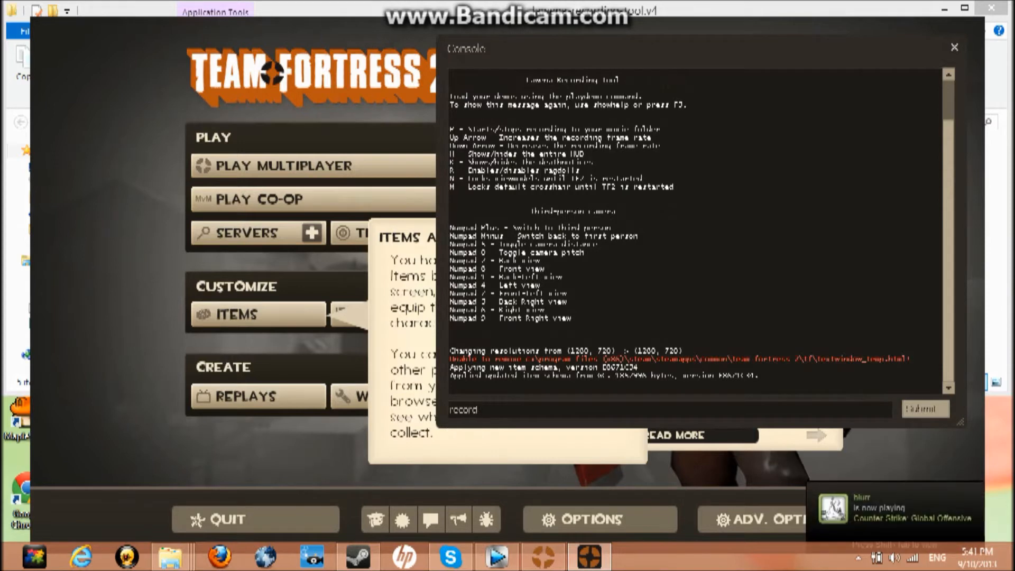
text(Demoname)
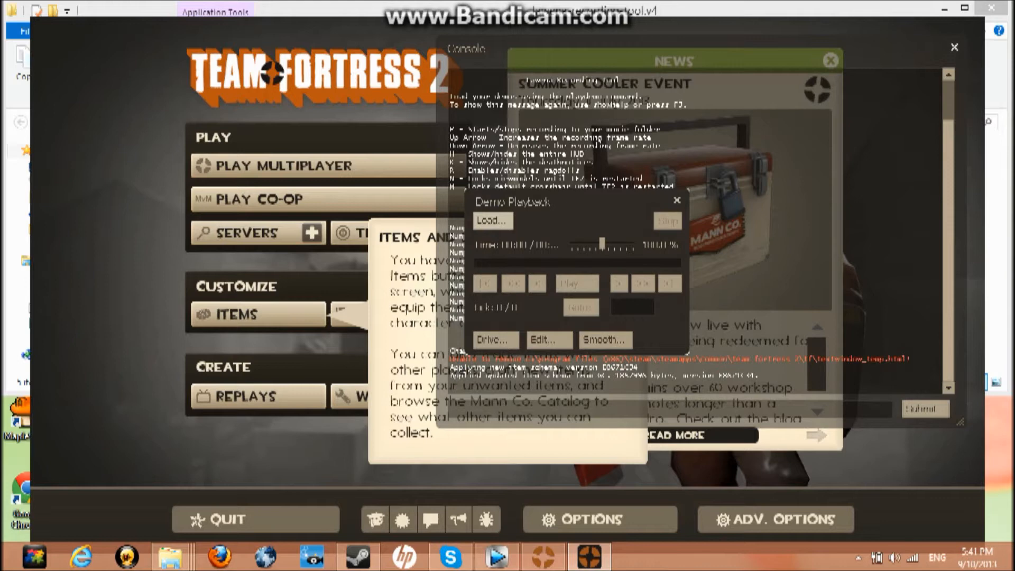
Step: Load phpickup1.dem from the Demo Playback file list
click(492, 220)
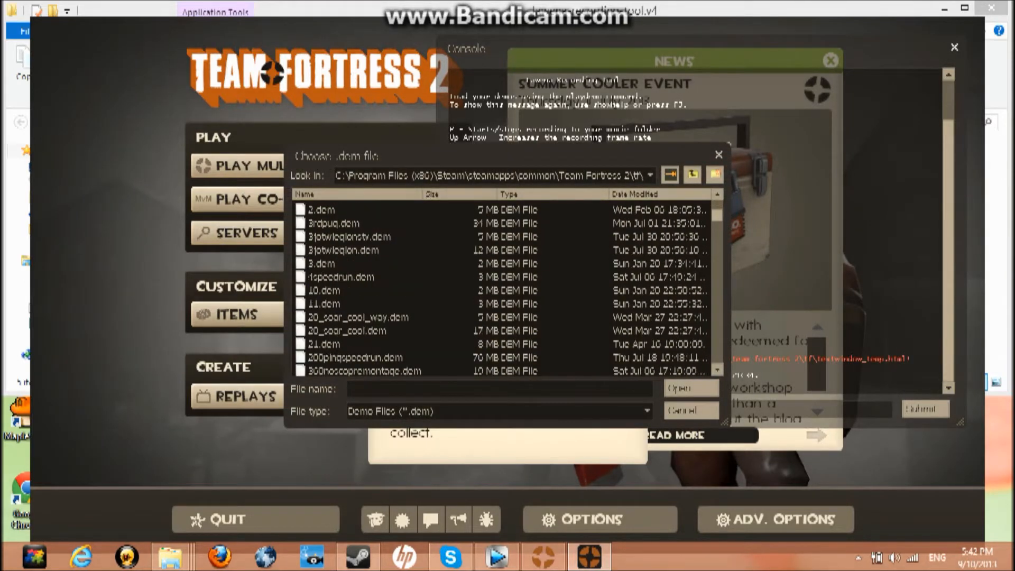
scroll(down, 3)
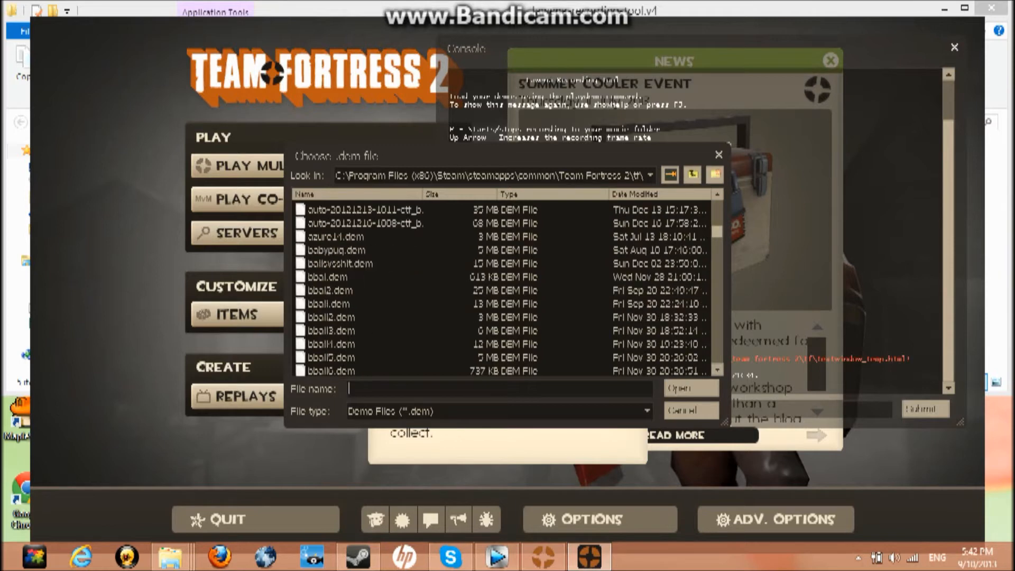
scroll(down, 3)
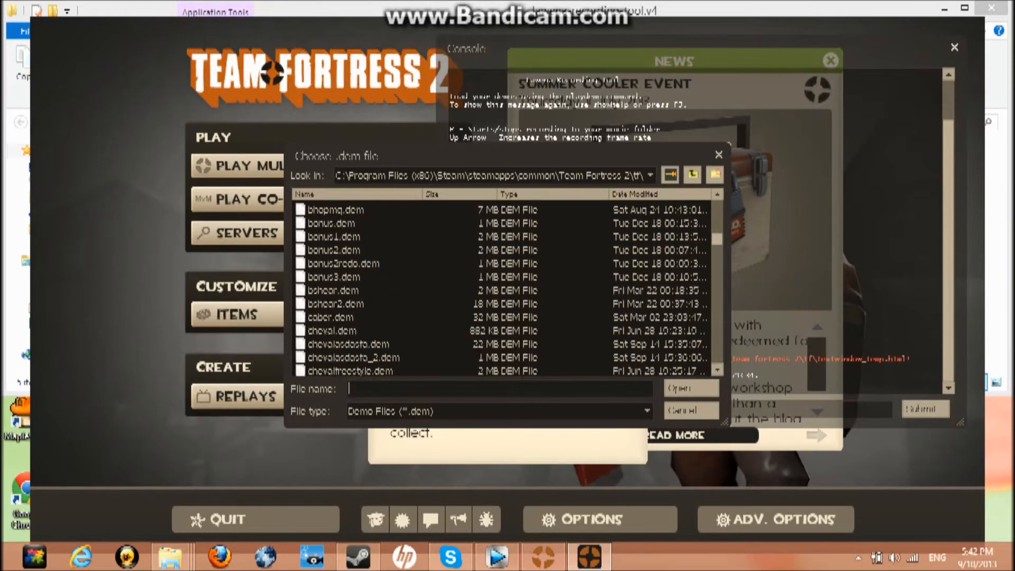
scroll(down, 3)
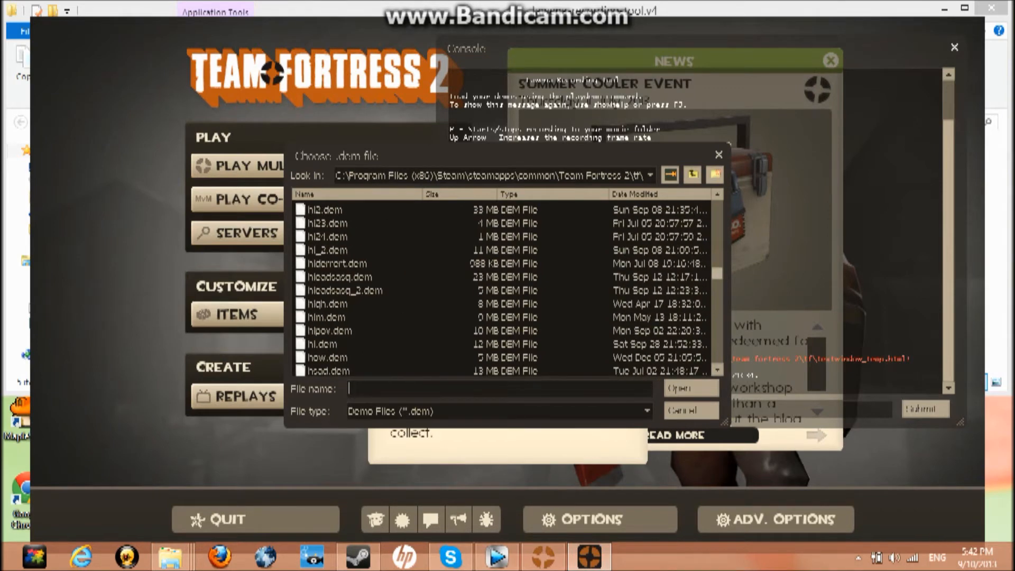
scroll(down, 3)
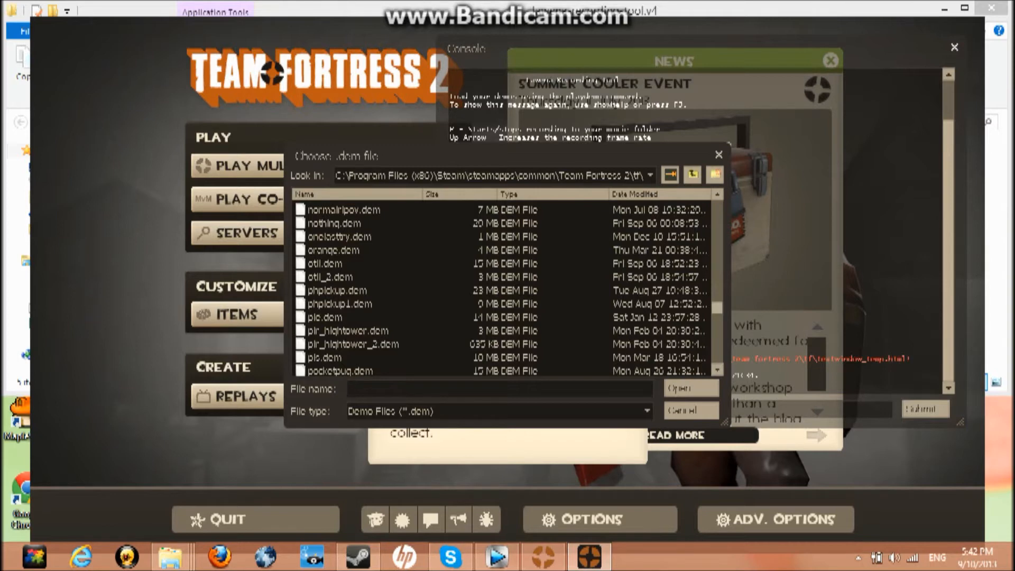
click(340, 303)
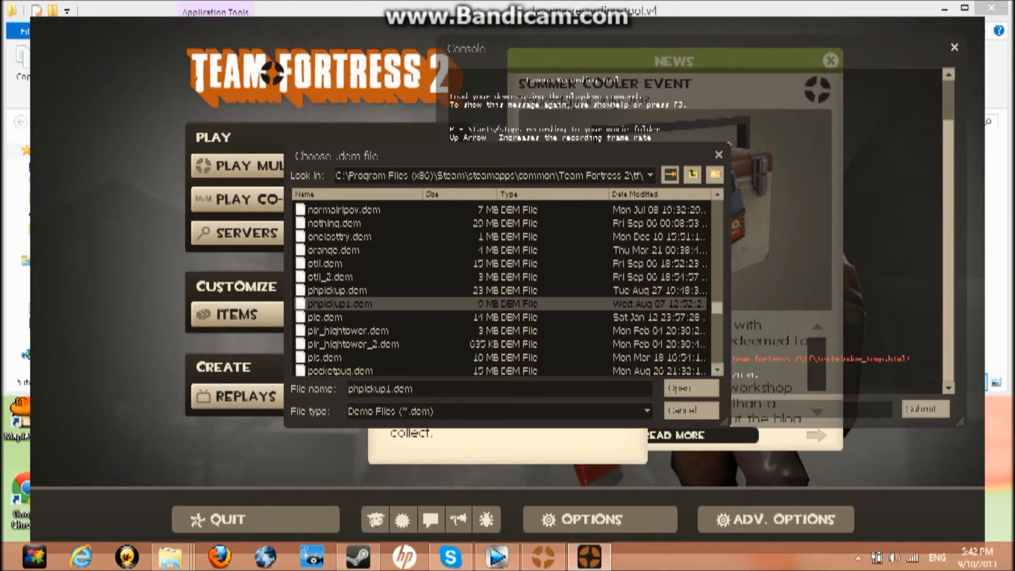
click(688, 388)
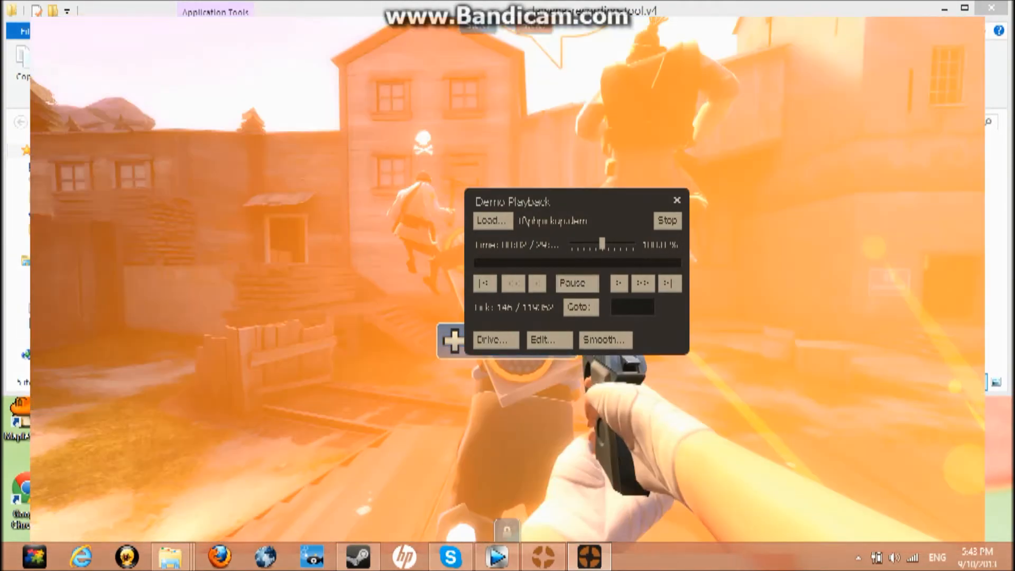
Step: Pause and resume the demo playback, then skip ahead in the match
click(576, 284)
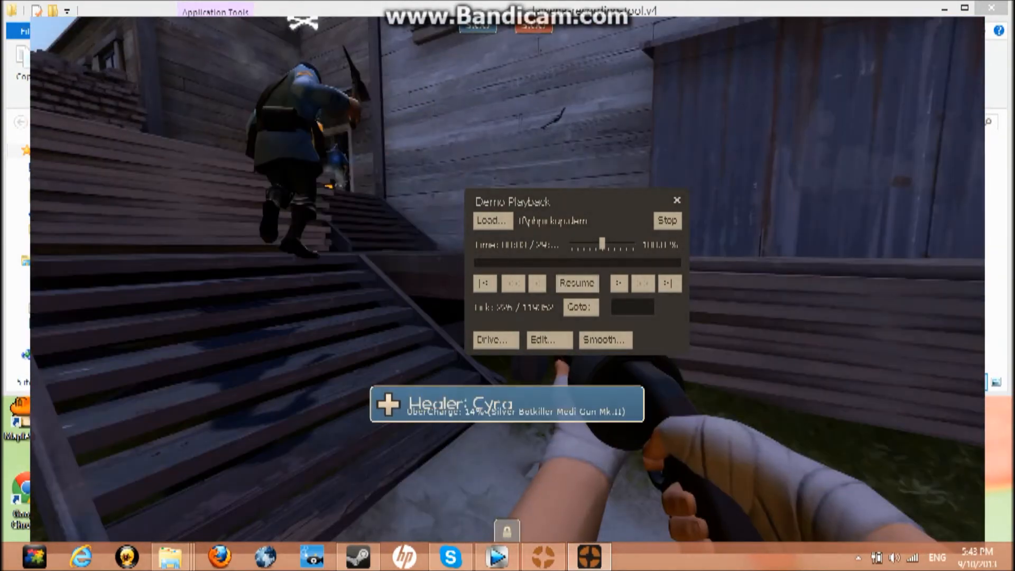
click(575, 284)
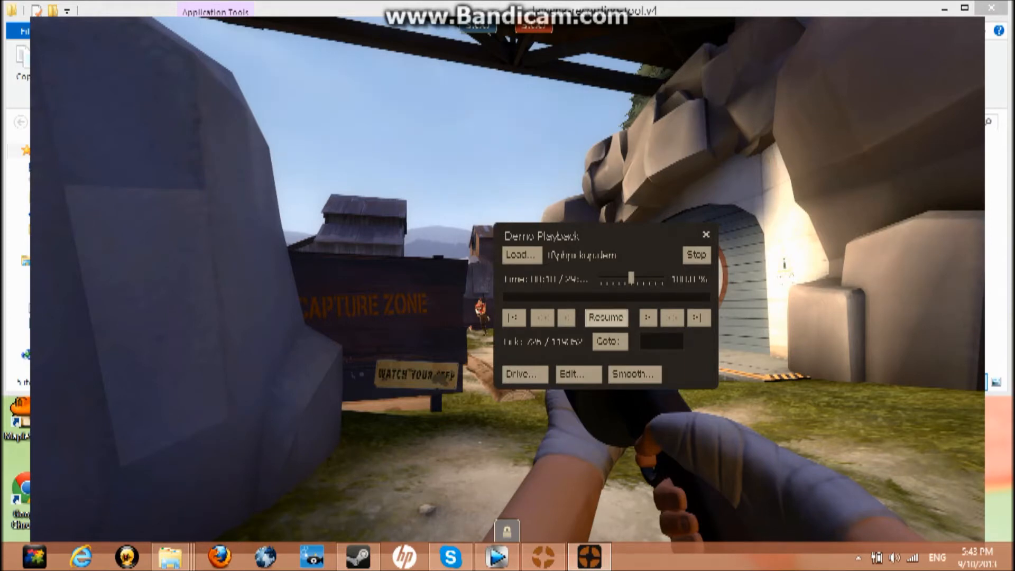
click(605, 317)
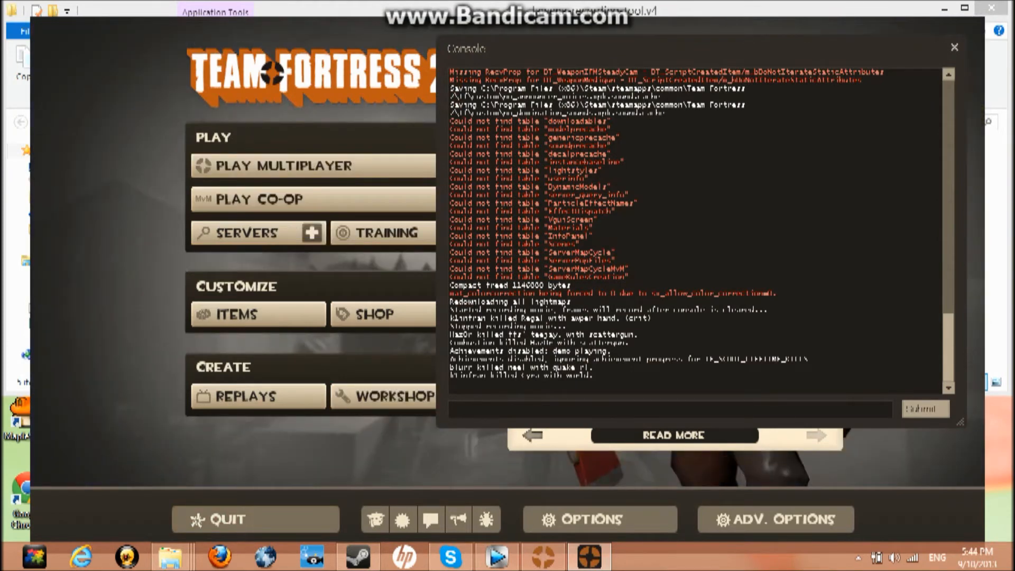
mouse_move(255, 518)
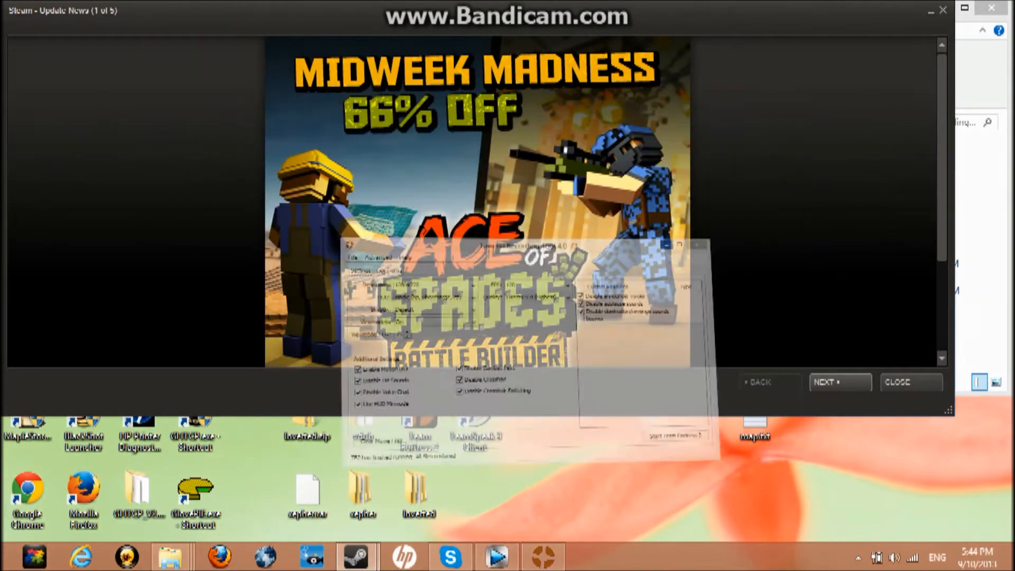
Step: Close the Steam Update News window after quitting TF2
click(944, 11)
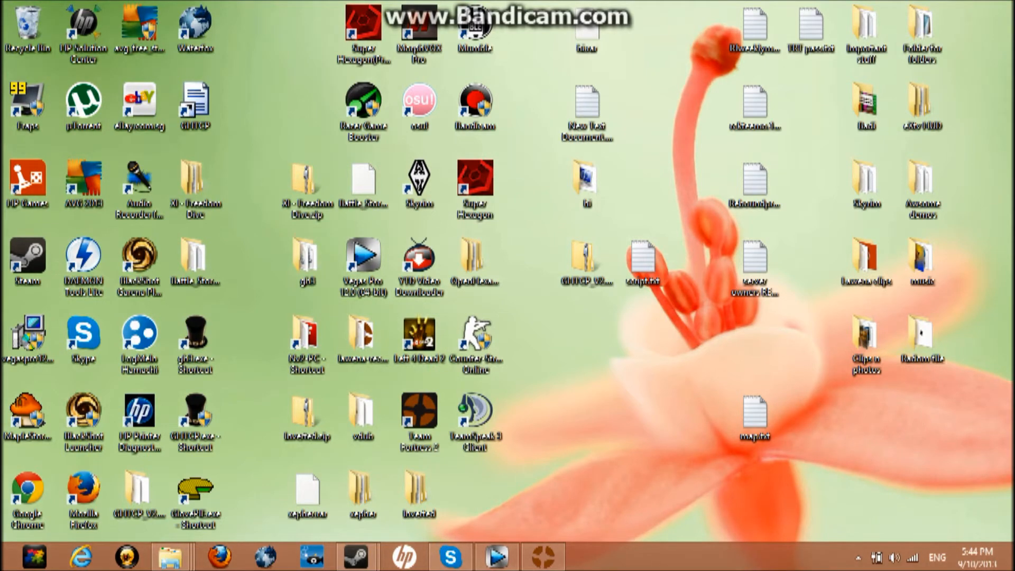
Step: Close the Lawena tool and open the Lawena clips folder of recorded .tga frames
click(475, 260)
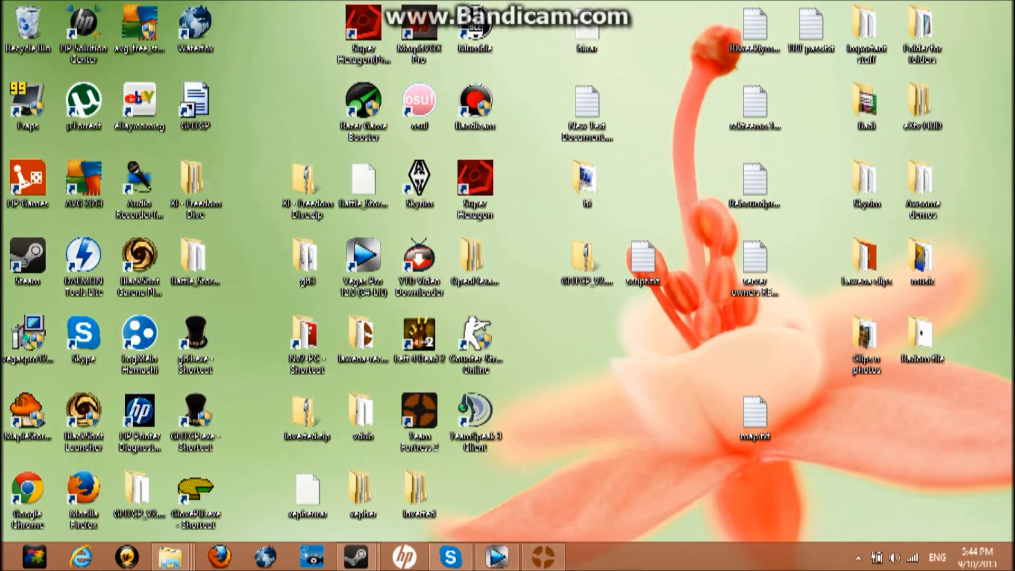
click(171, 557)
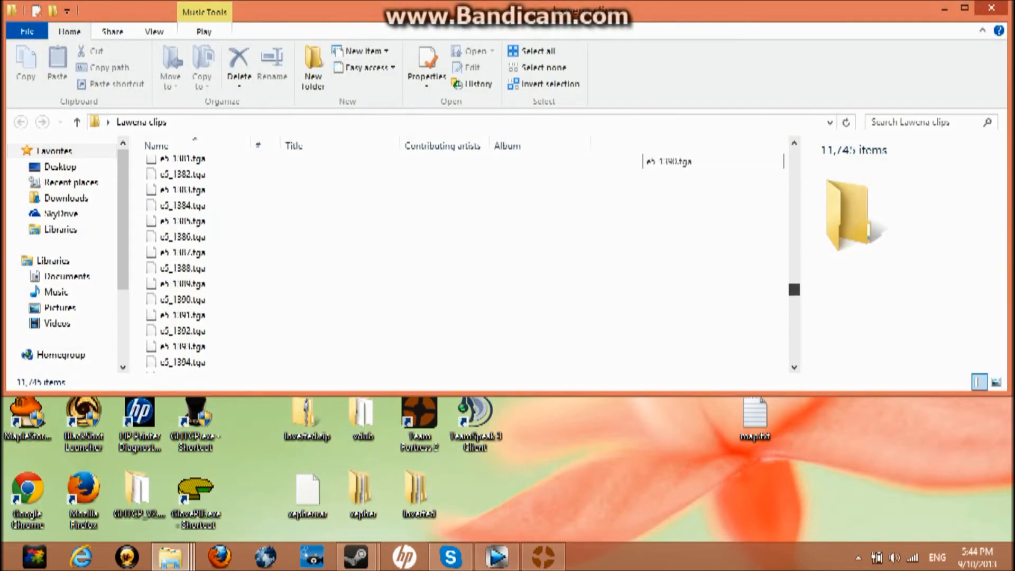
Step: Check the j10 TGA frame images in Lawena clips, then open the vdub folder
scroll(down, 3)
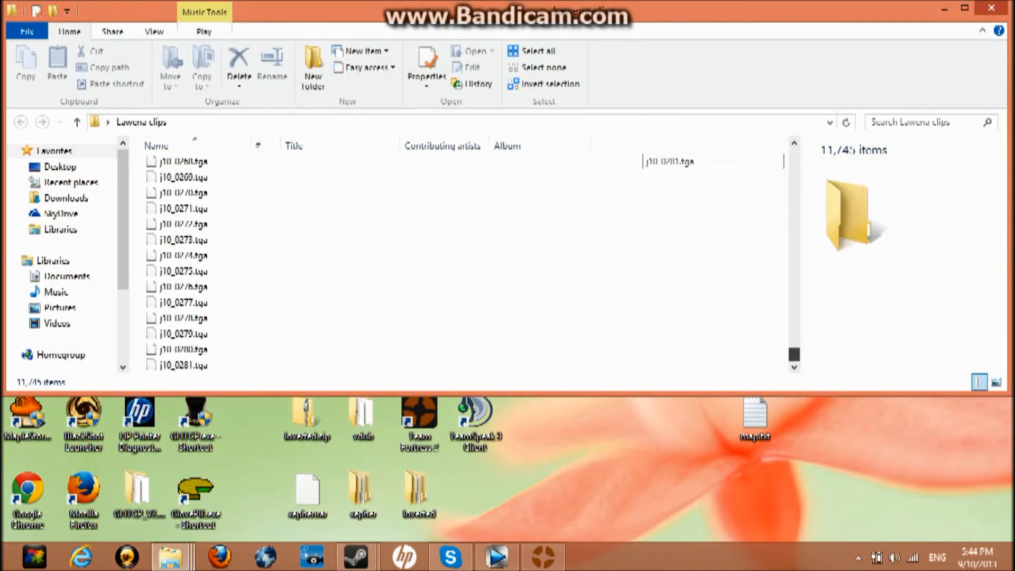
click(183, 208)
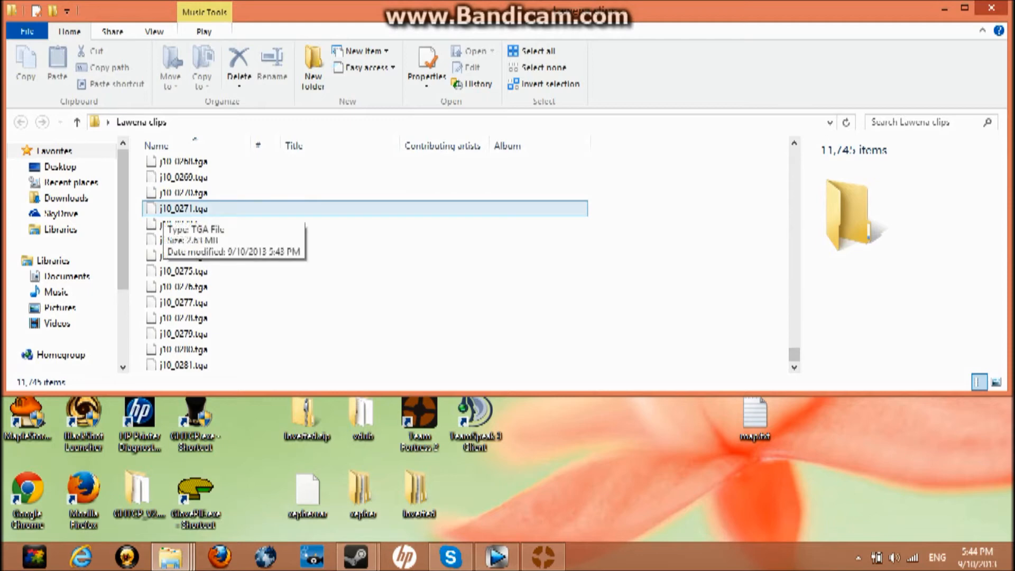
click(185, 365)
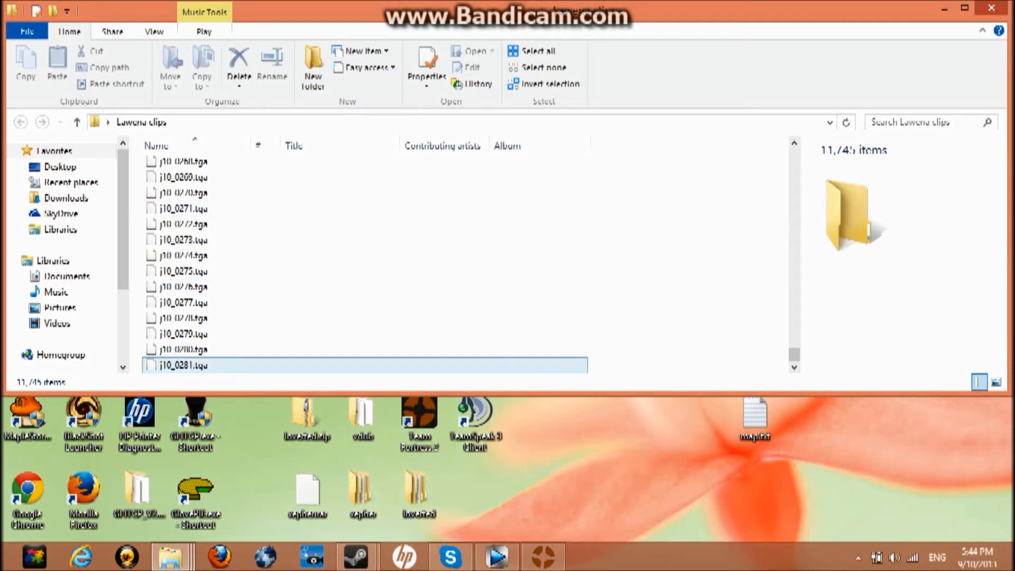
click(184, 286)
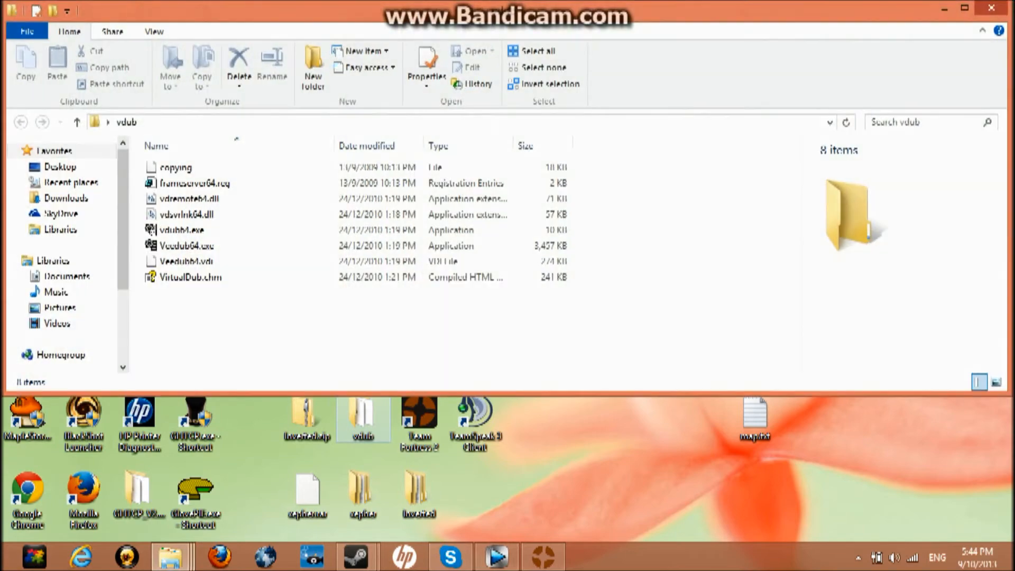
Step: Launch vdub64.exe, close its console window, then launch the graphical Veedub64.exe instead
click(181, 229)
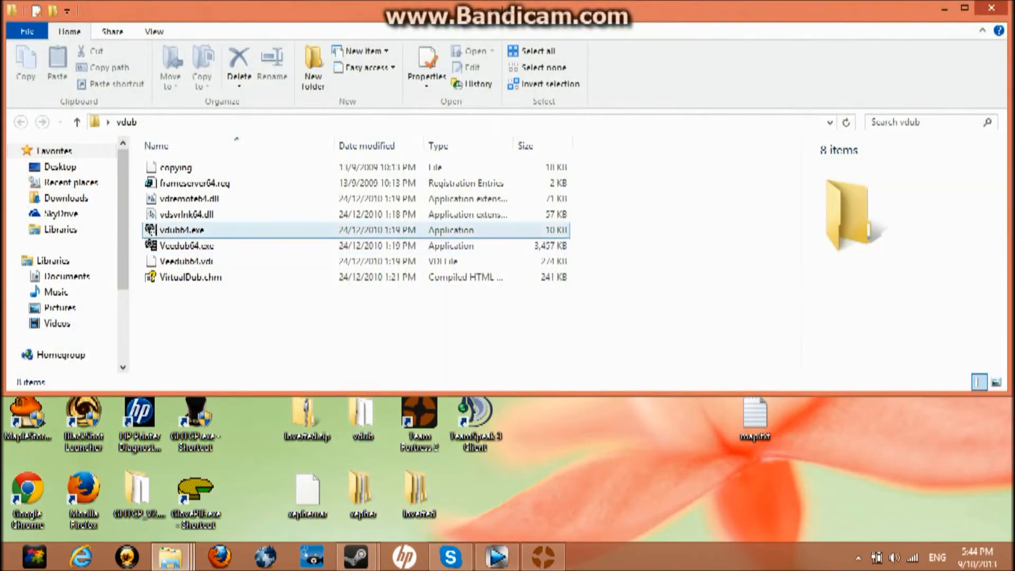
double_click(186, 245)
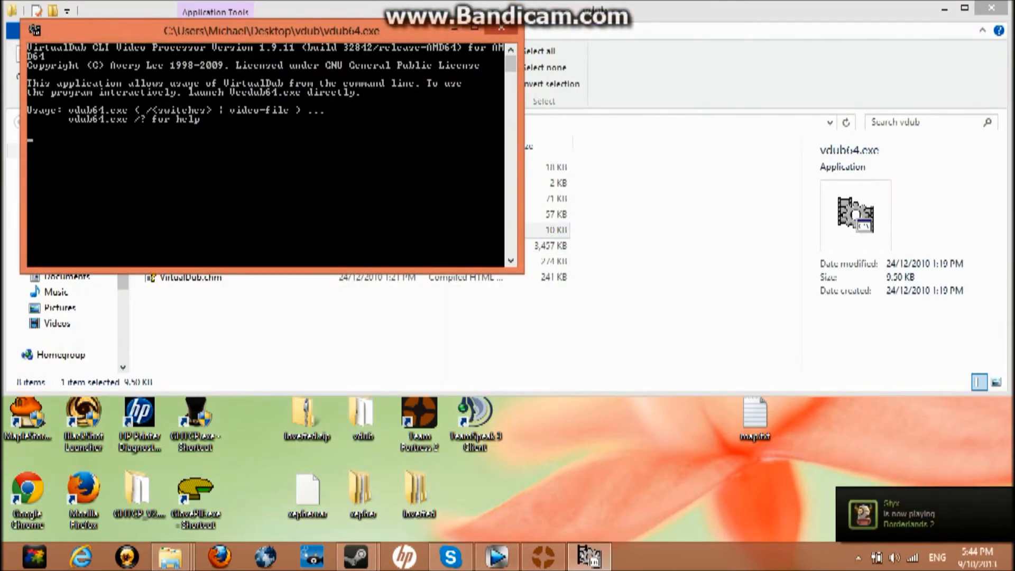
click(501, 29)
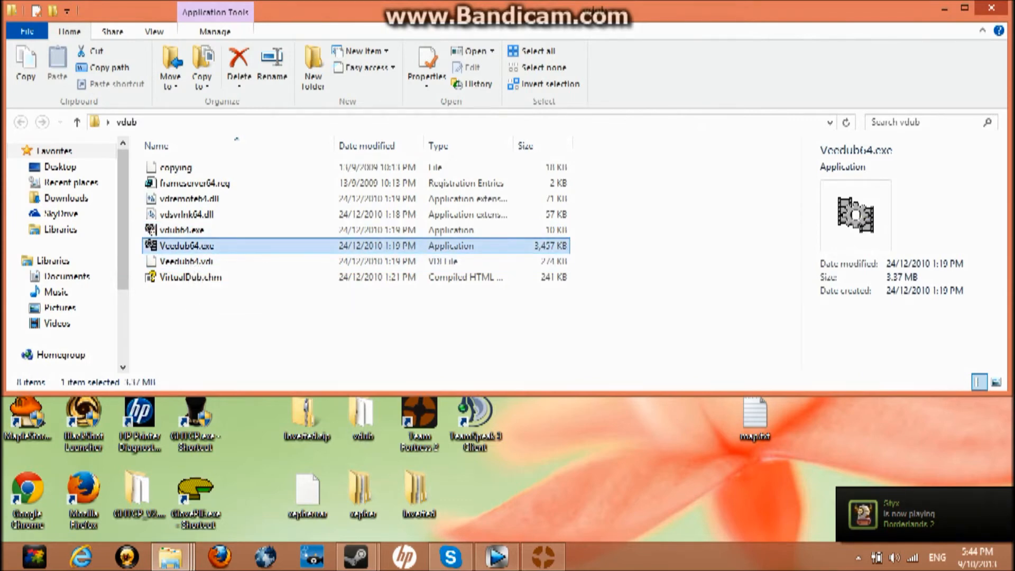
double_click(187, 245)
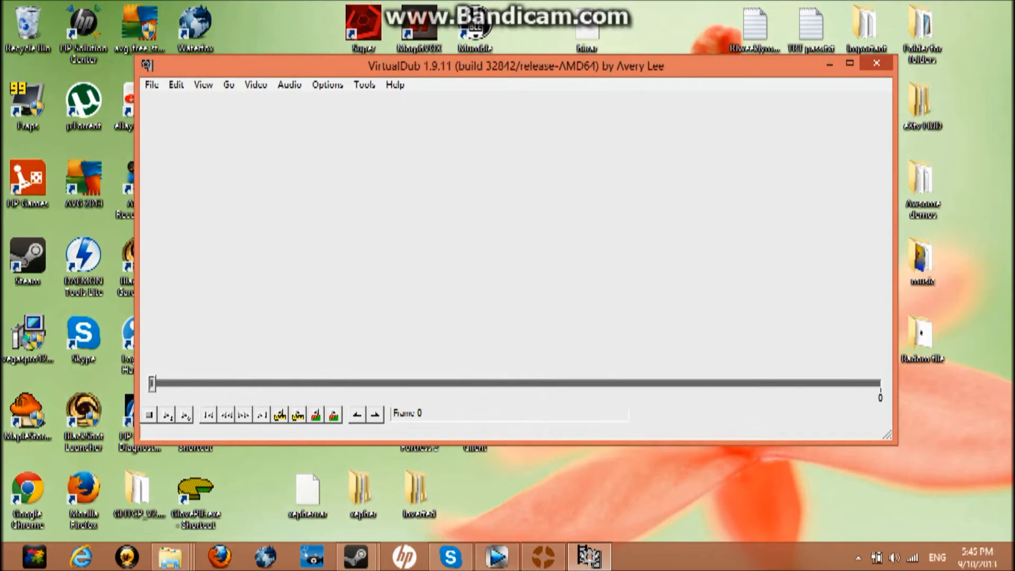
Step: Open j10_0000.tga from the Lawena clips folder as a 282-frame image-sequence video
click(151, 84)
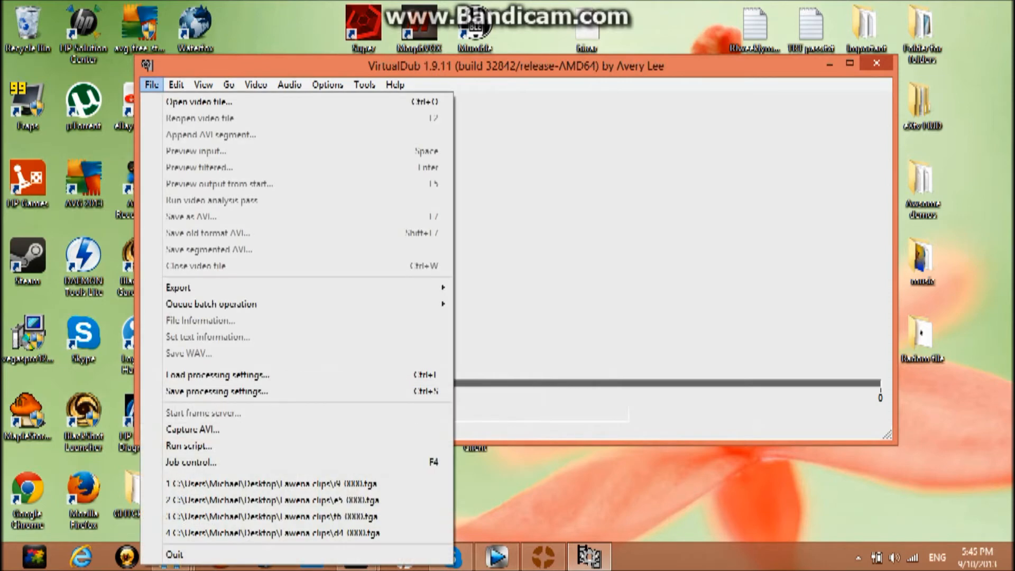
click(200, 102)
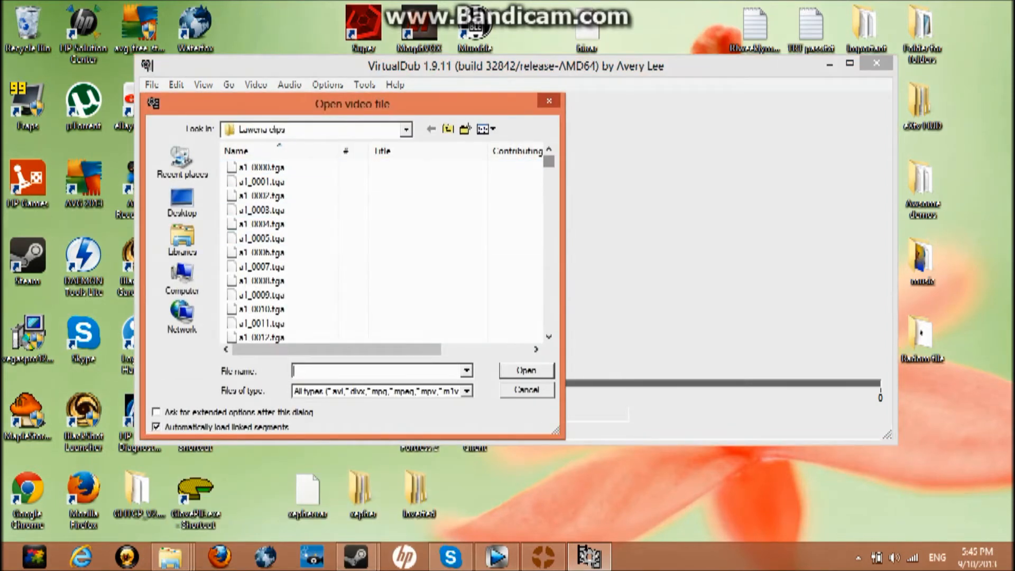
scroll(down, 3)
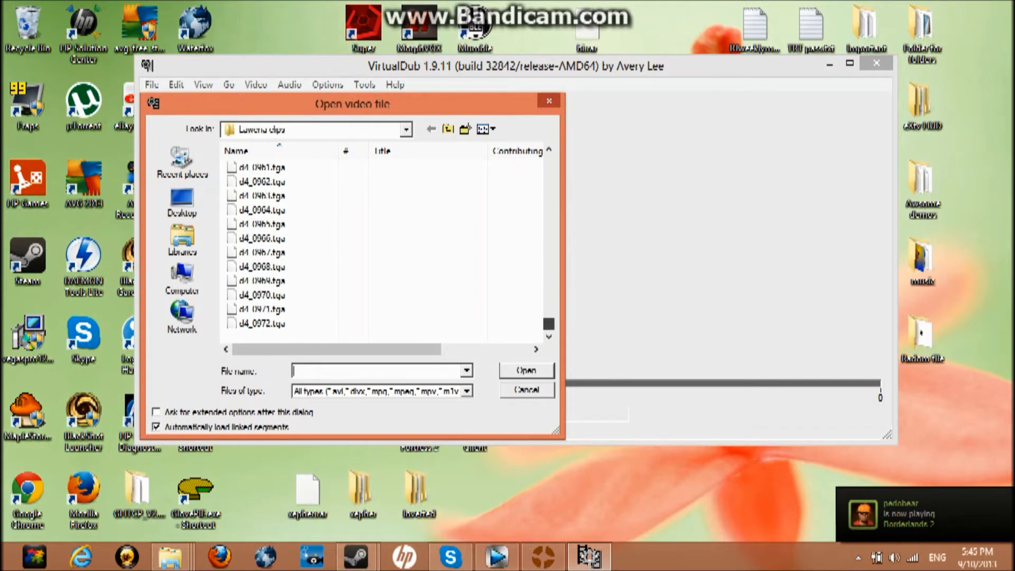
scroll(down, 3)
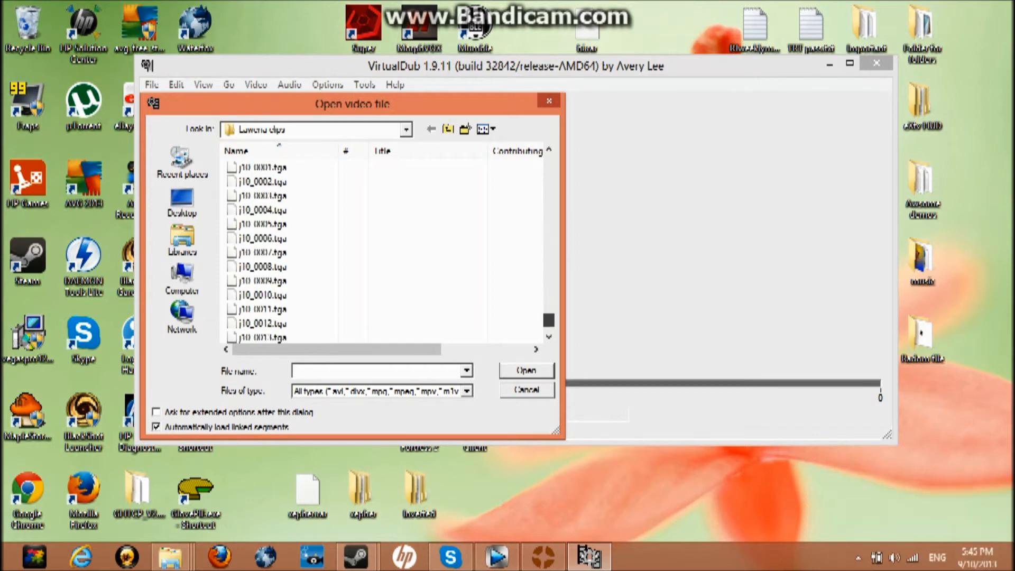
scroll(down, 3)
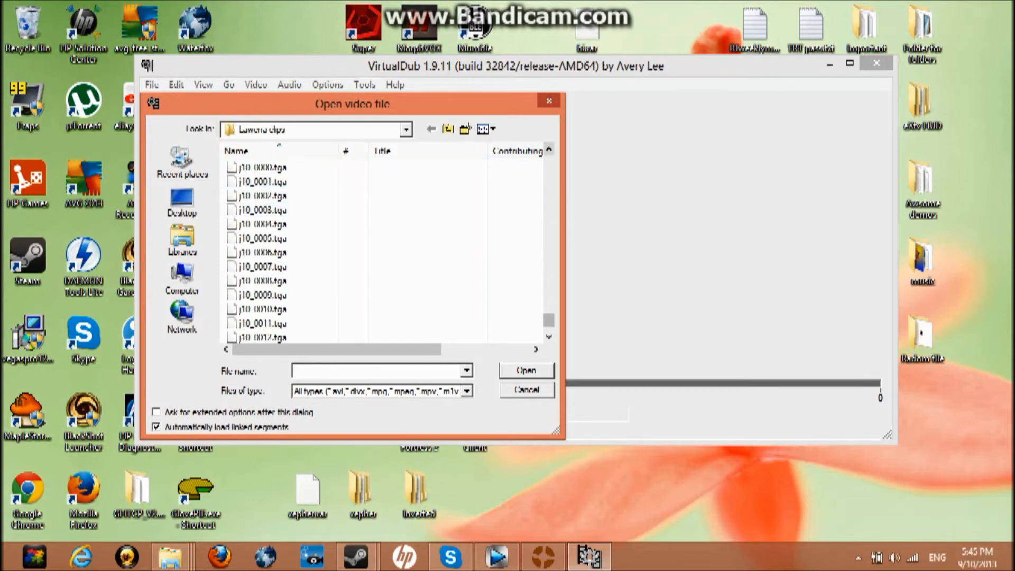
click(261, 180)
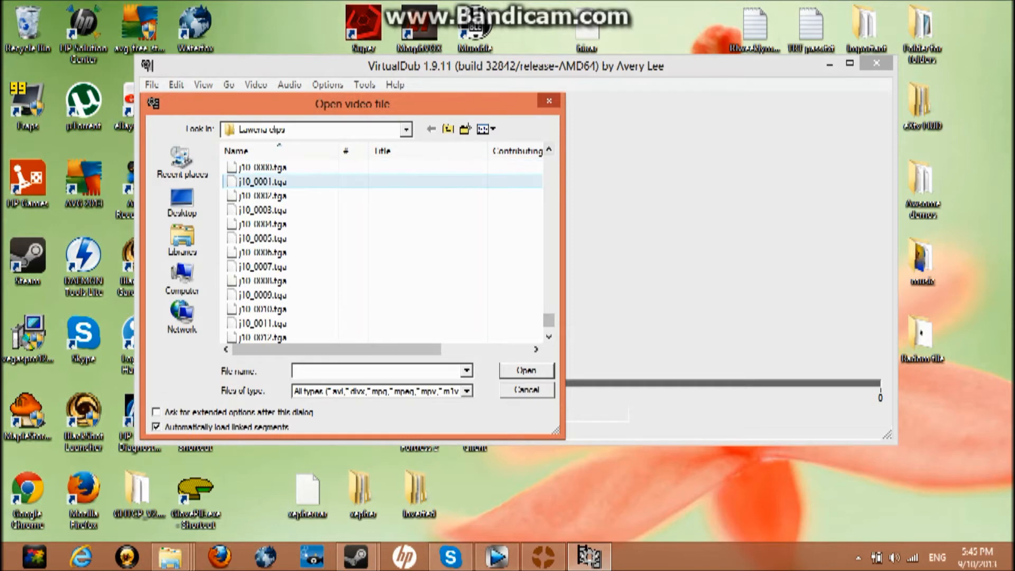
click(259, 168)
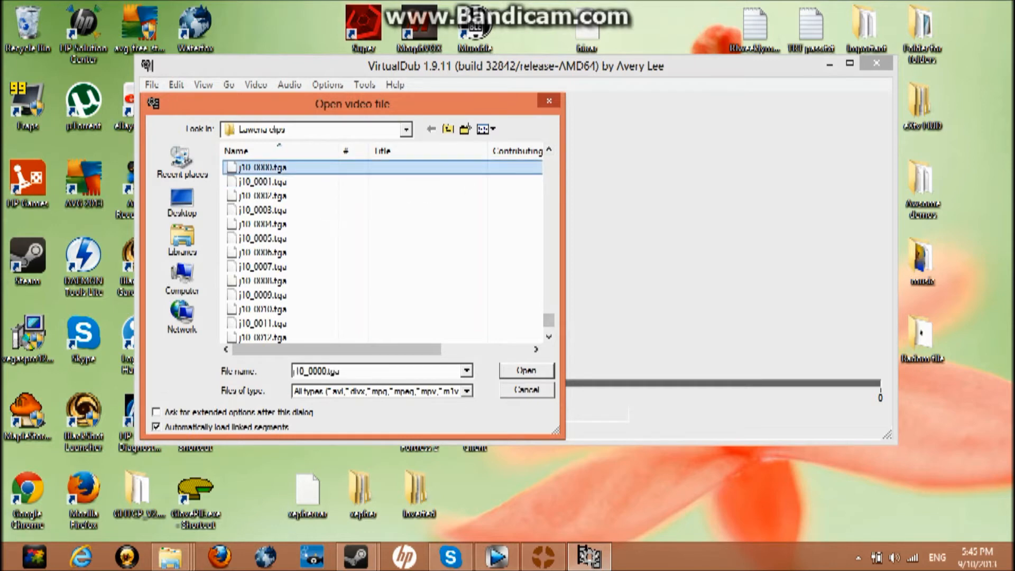
click(266, 196)
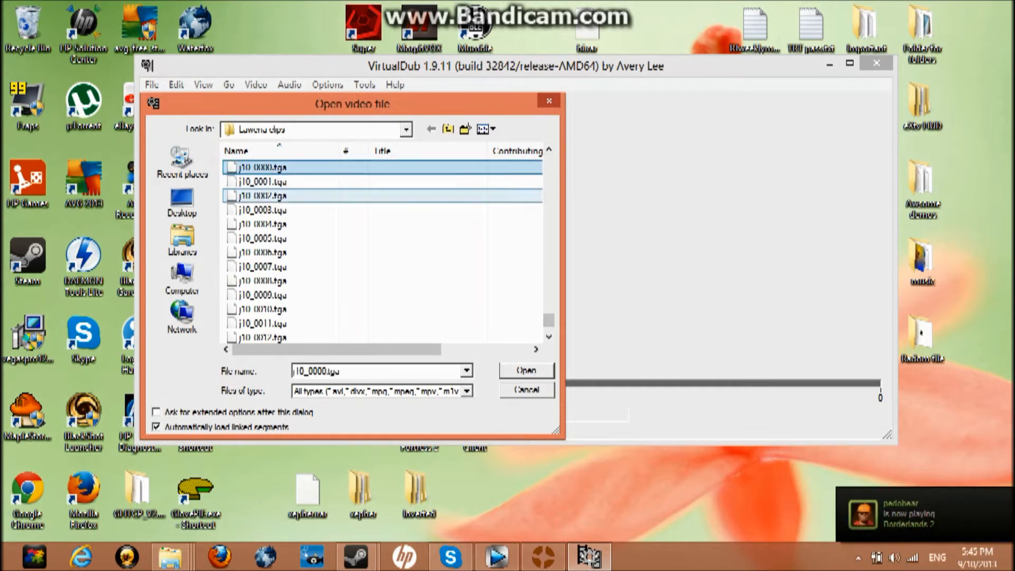
click(525, 371)
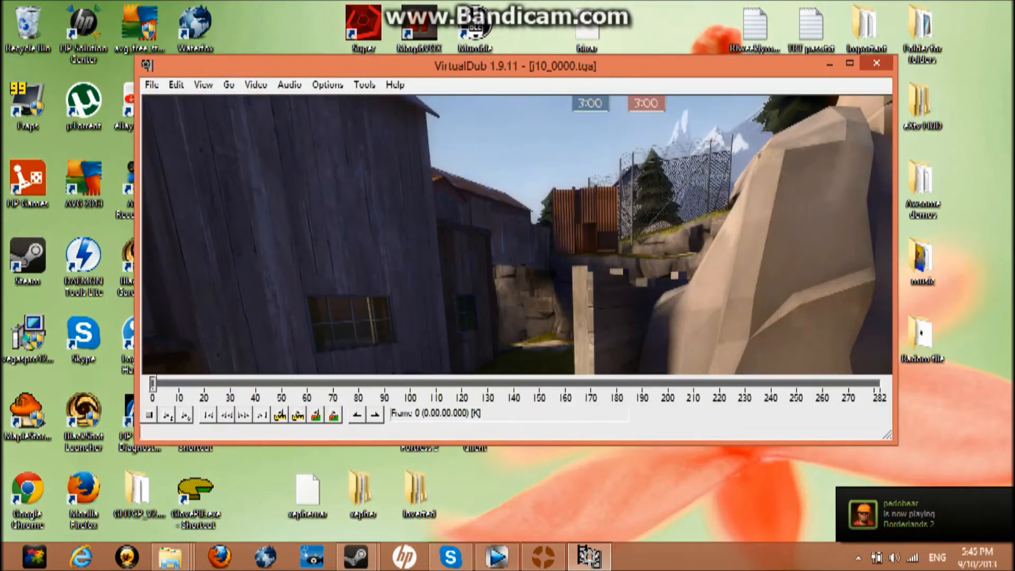
Step: Maximize VirtualDub and browse the Lawena clips WAV files via Audio from other file
click(849, 63)
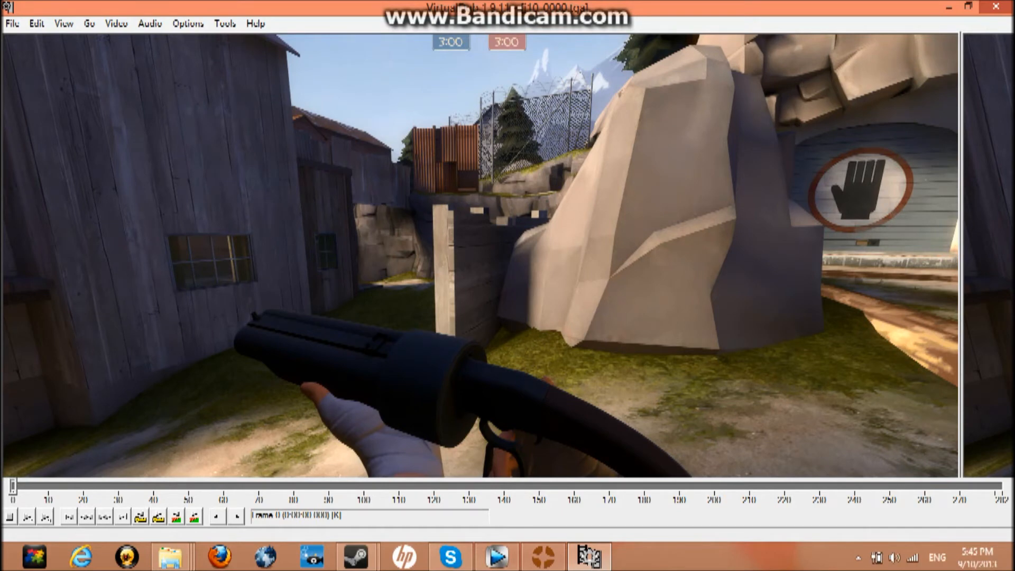
click(148, 24)
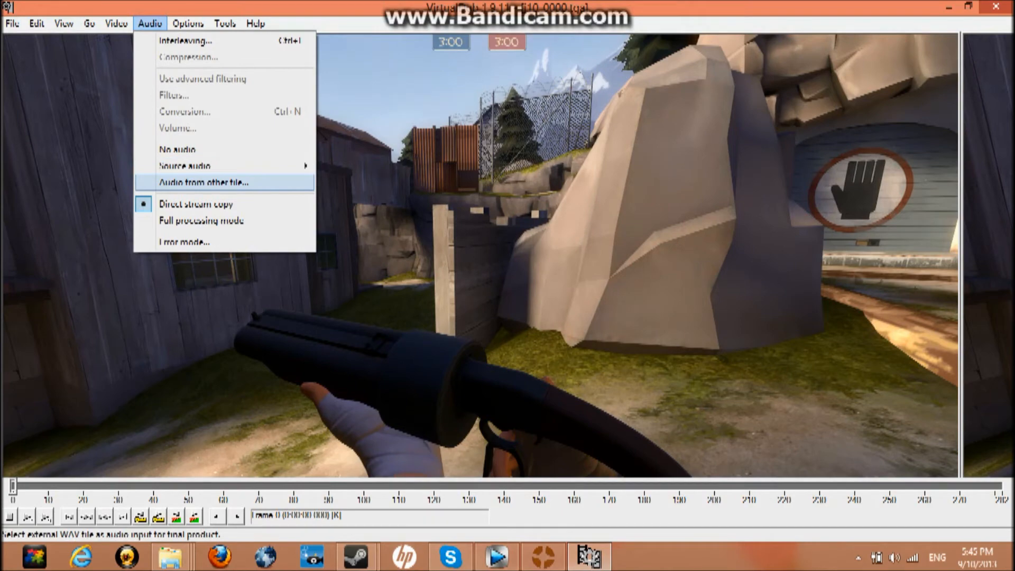
click(200, 182)
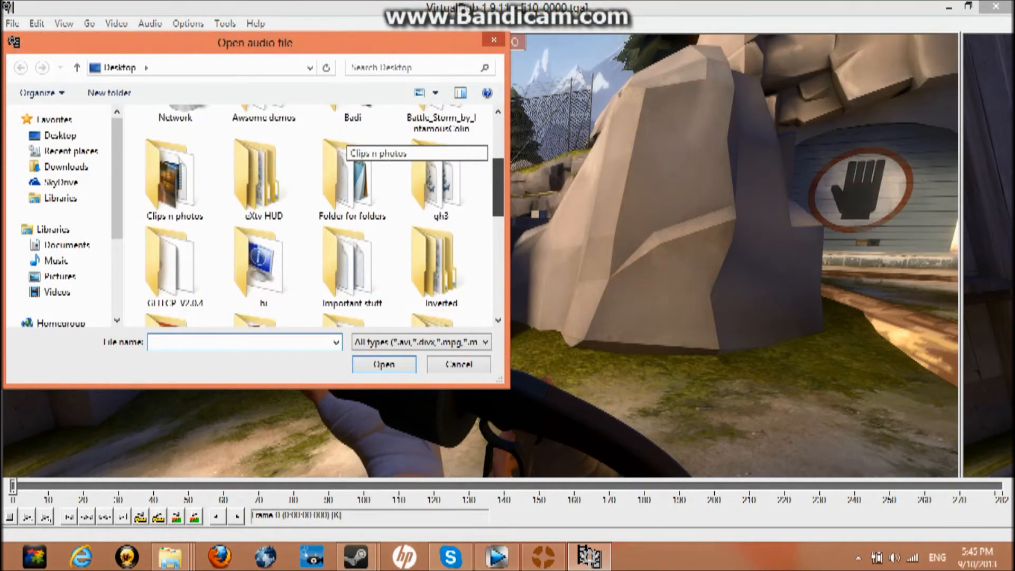
scroll(down, 3)
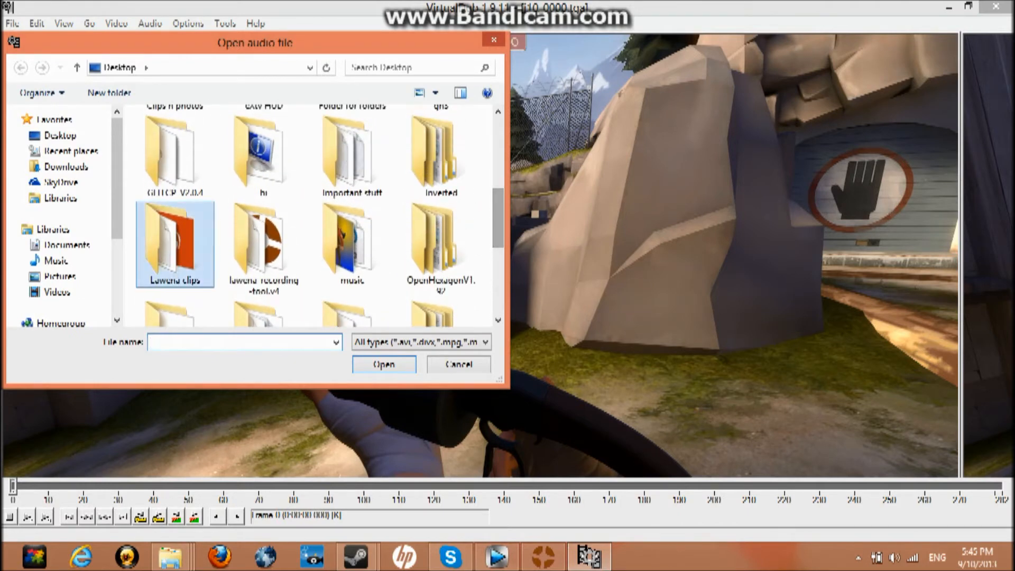
double_click(175, 243)
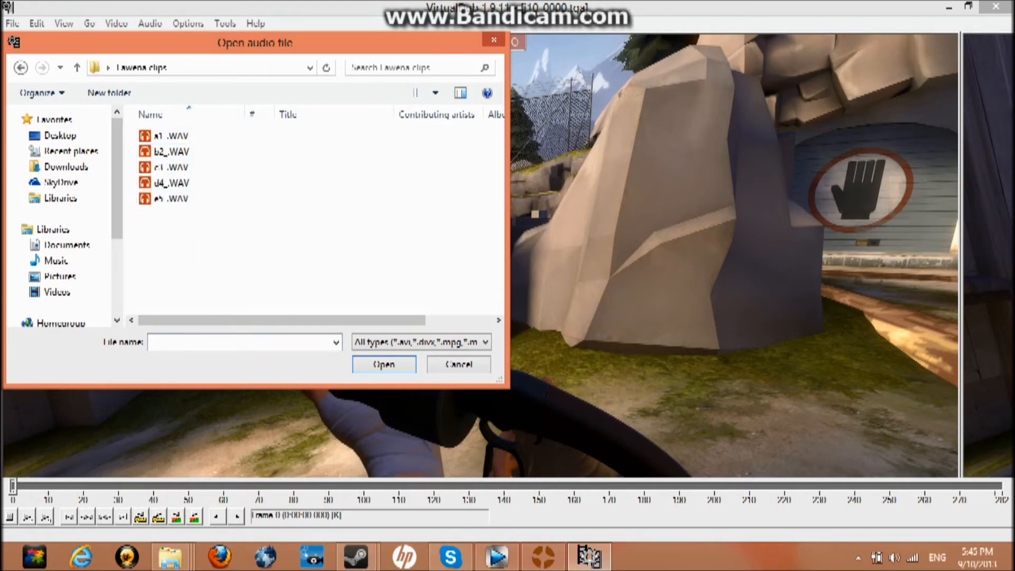
click(172, 276)
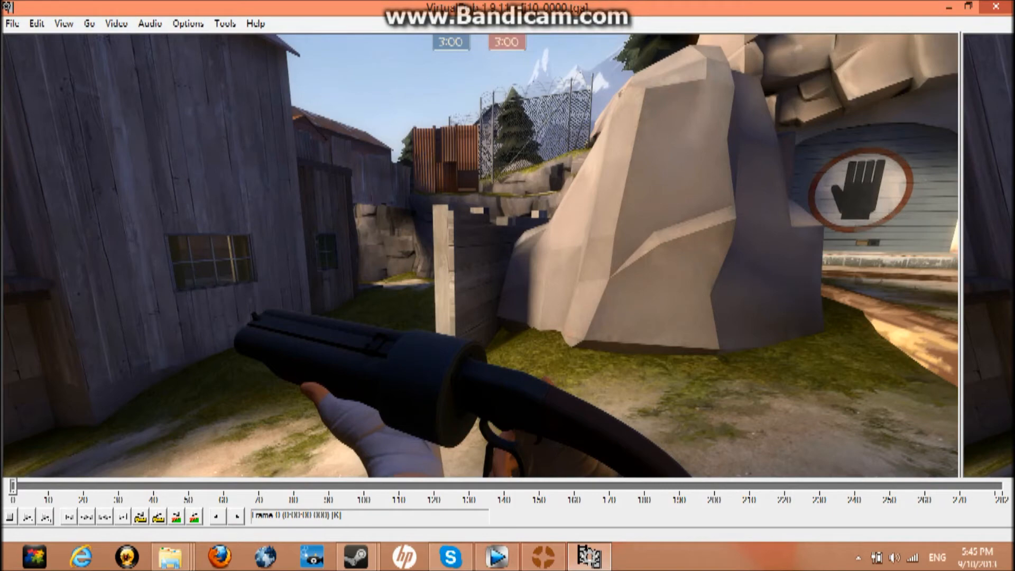
Step: Set the video frame rate to change to 120 fps in the Frame Rate dialog
click(115, 23)
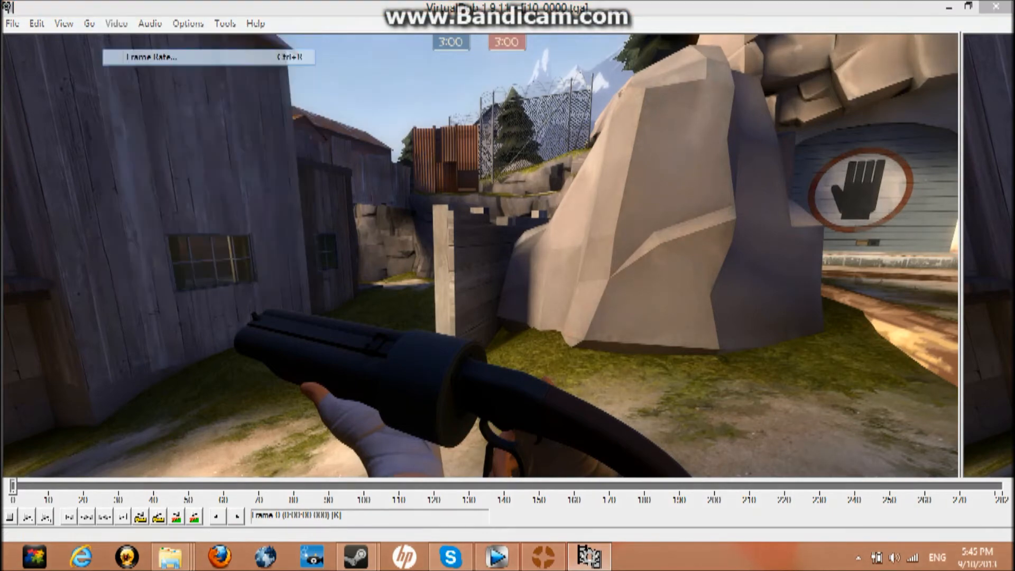
click(151, 57)
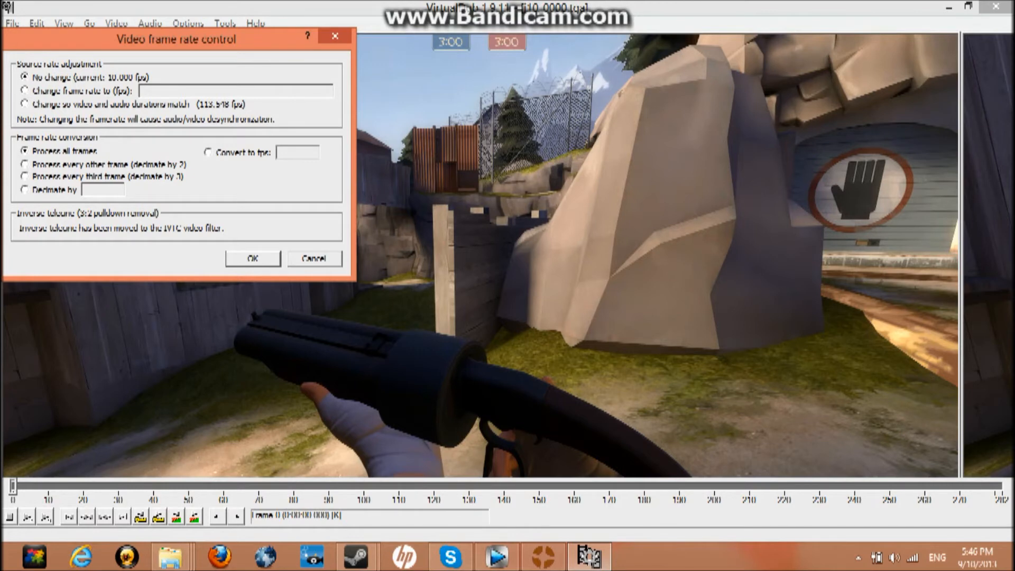
click(24, 90)
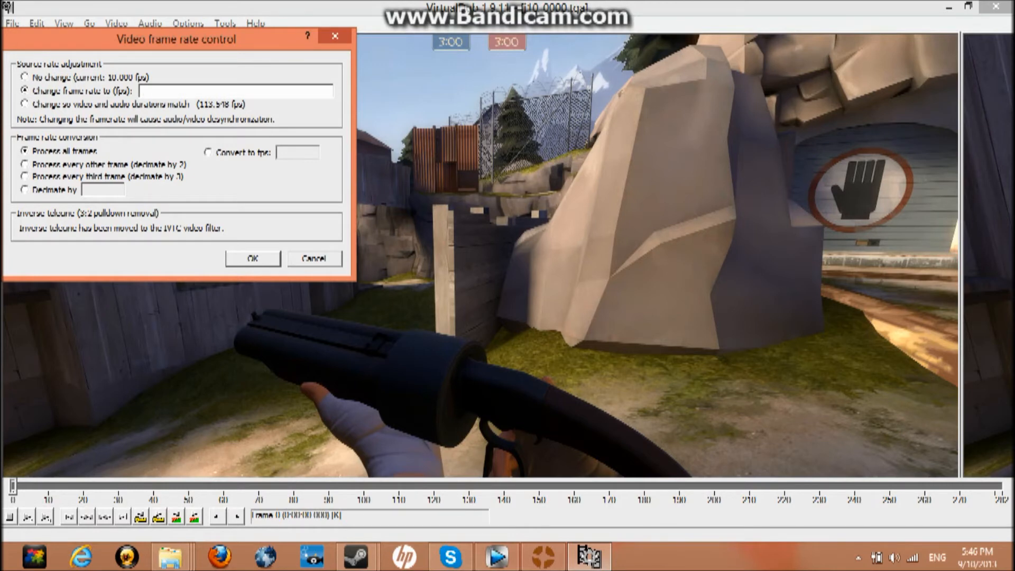
text(120)
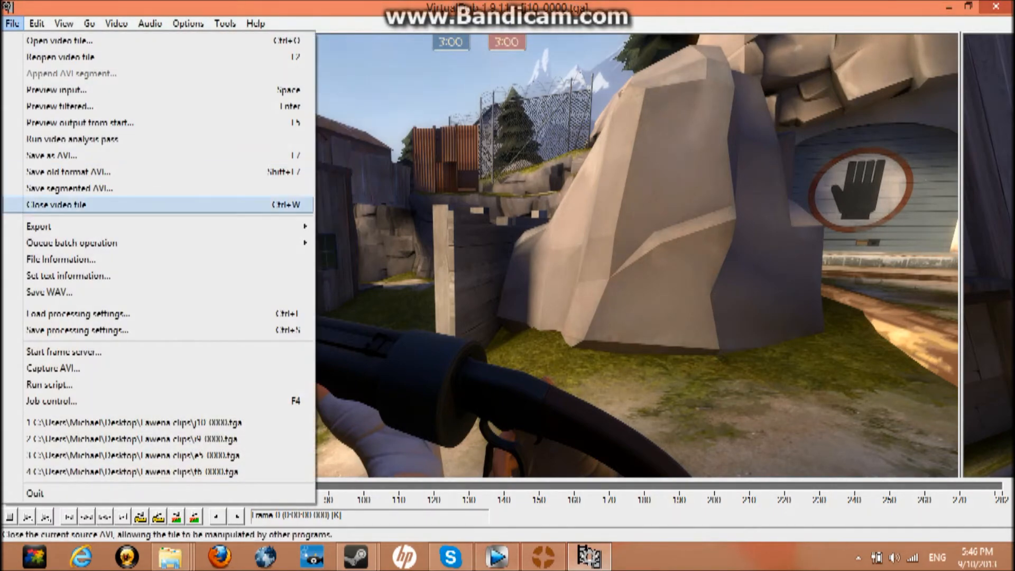
mouse_move(52, 155)
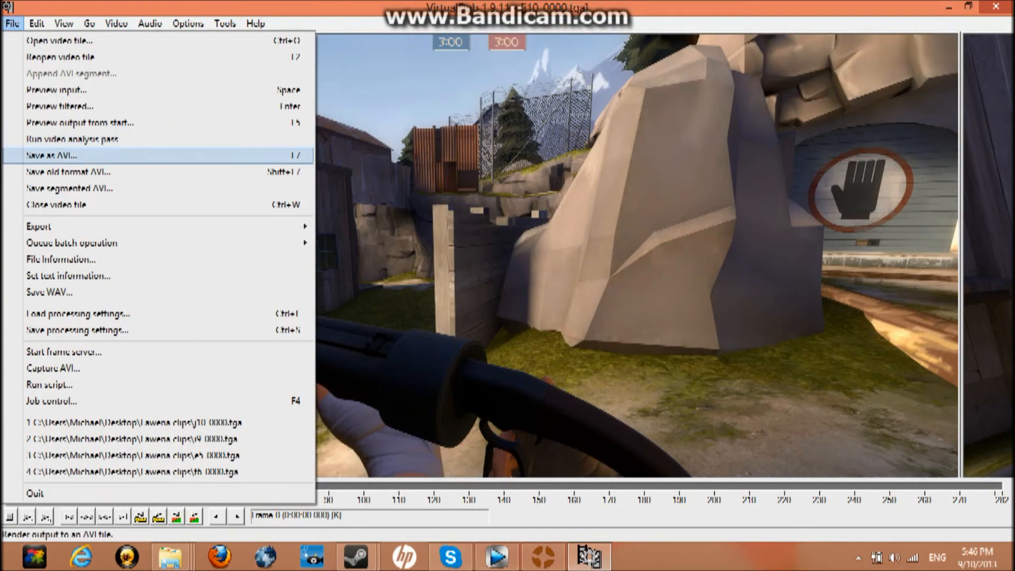
Step: Save the clip as scoutfailpickonmedic.avi on the Desktop
click(52, 155)
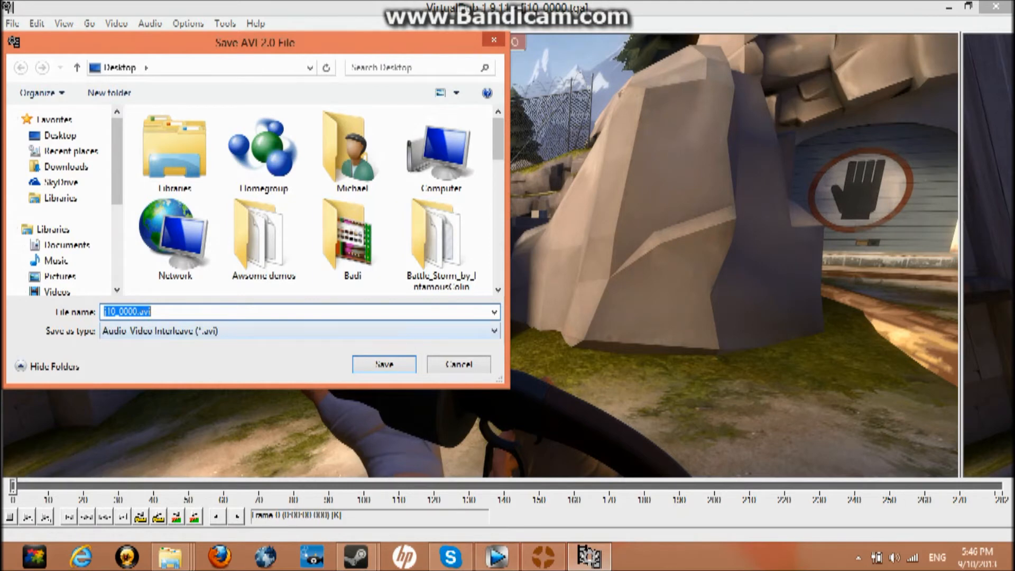
text(scoutfu)
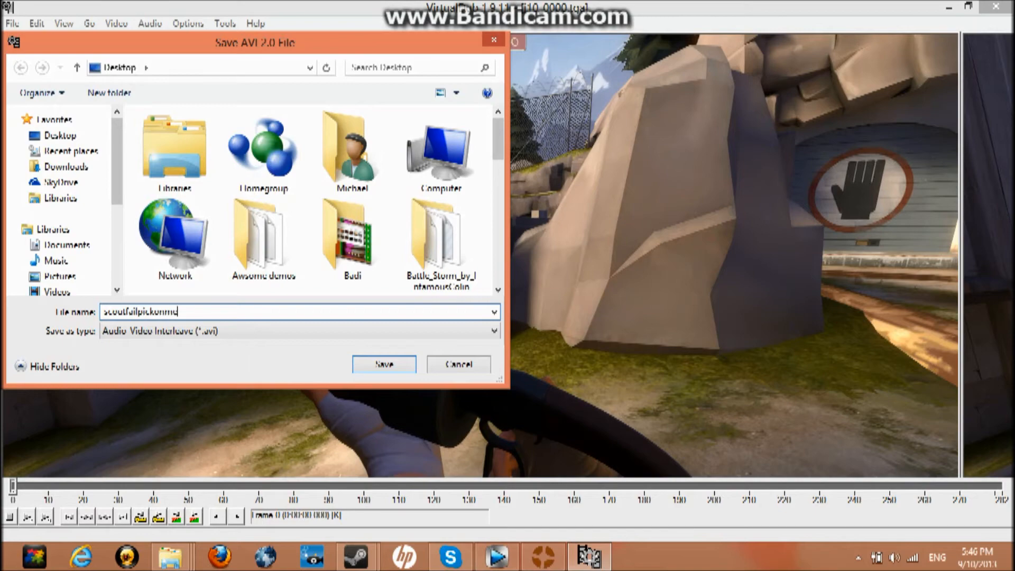
text(edic)
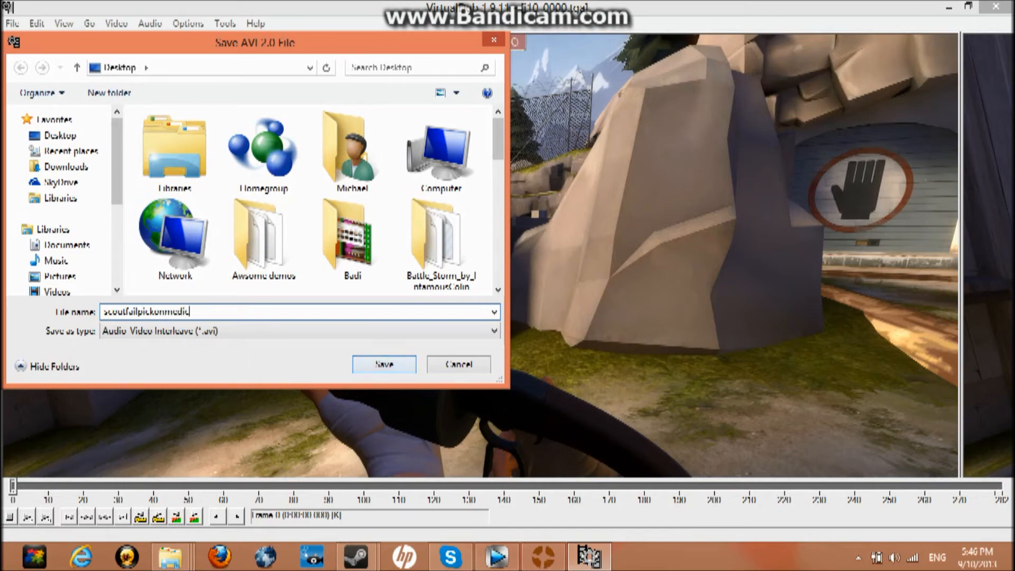
click(383, 364)
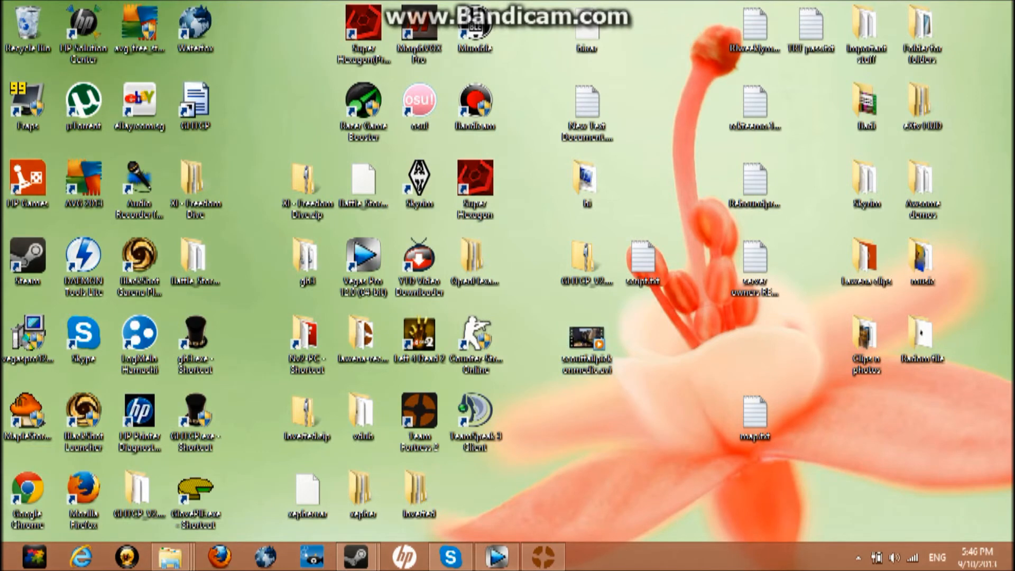
click(587, 339)
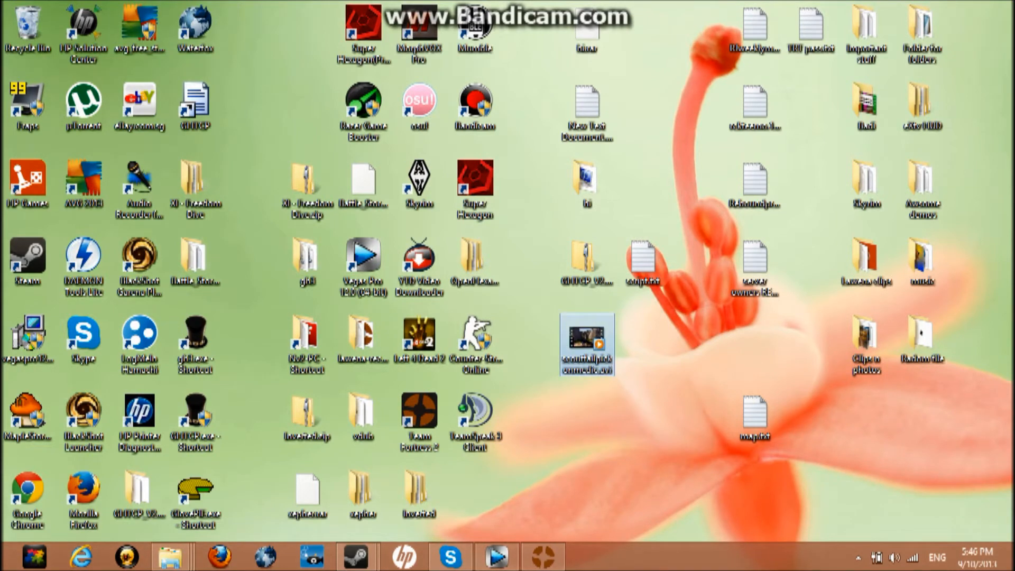
right_click(586, 343)
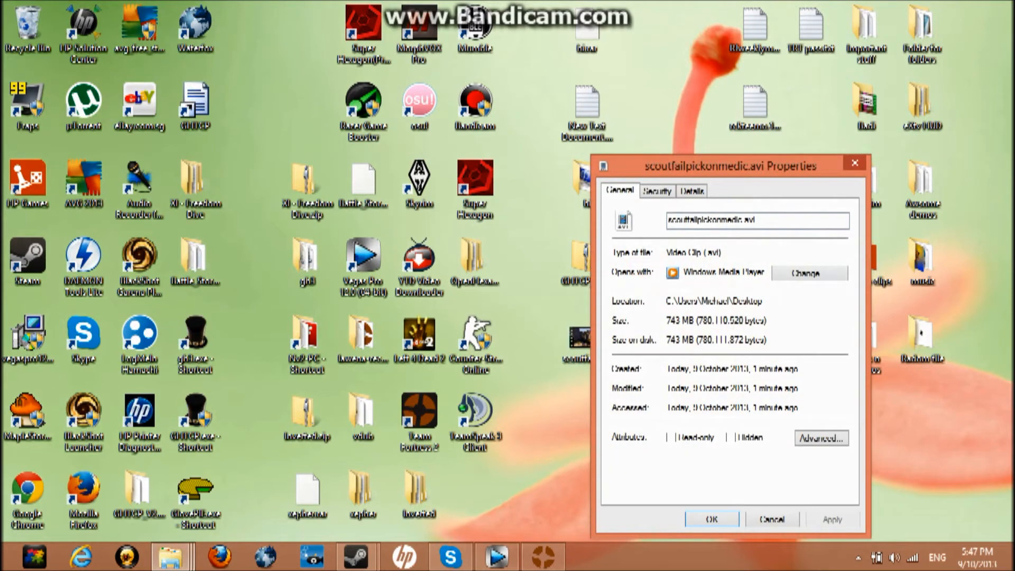
click(772, 519)
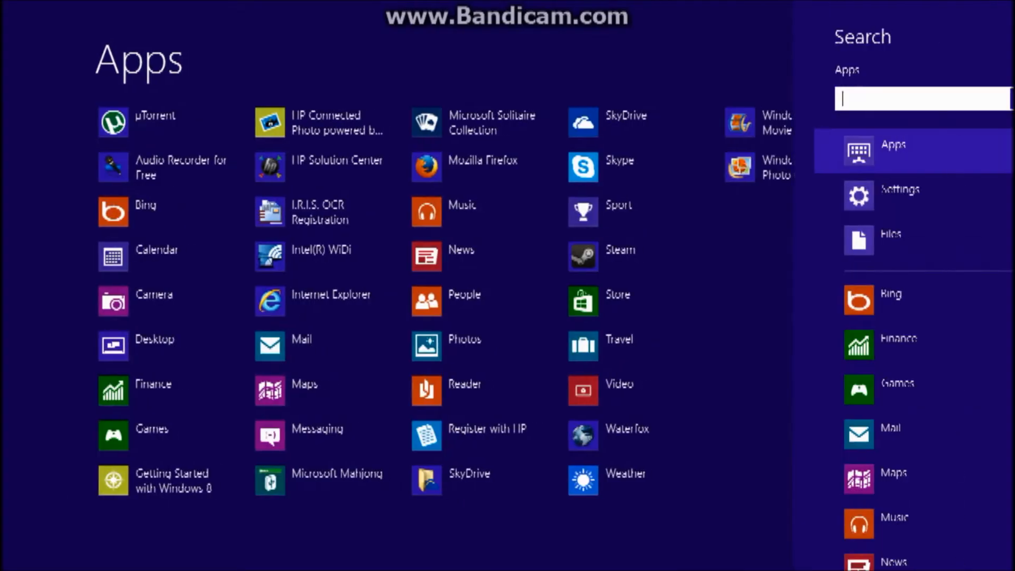
Step: Search for 'h2' in Files and open the folder containing Easy h264.exe
text(h2)
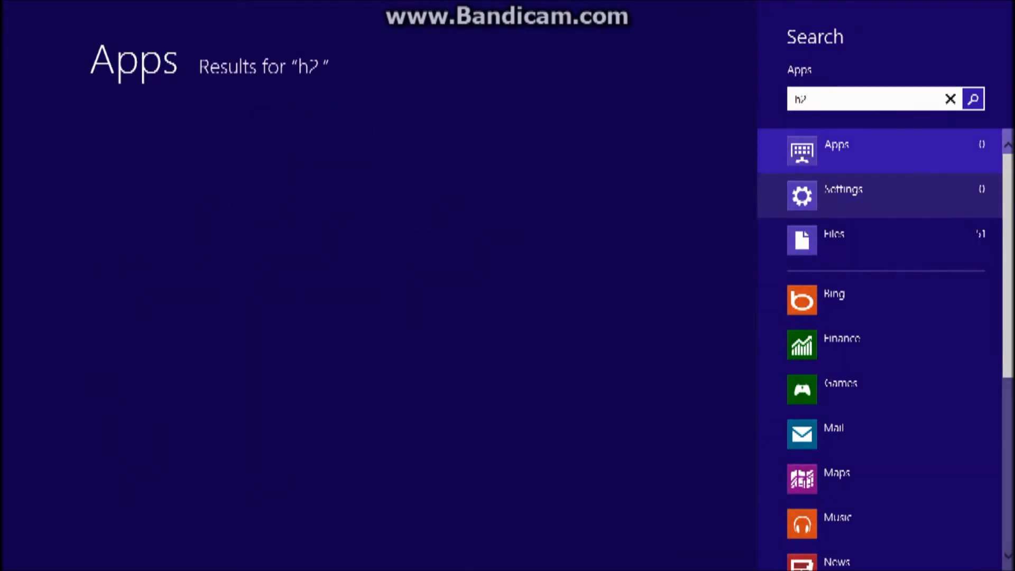
click(835, 234)
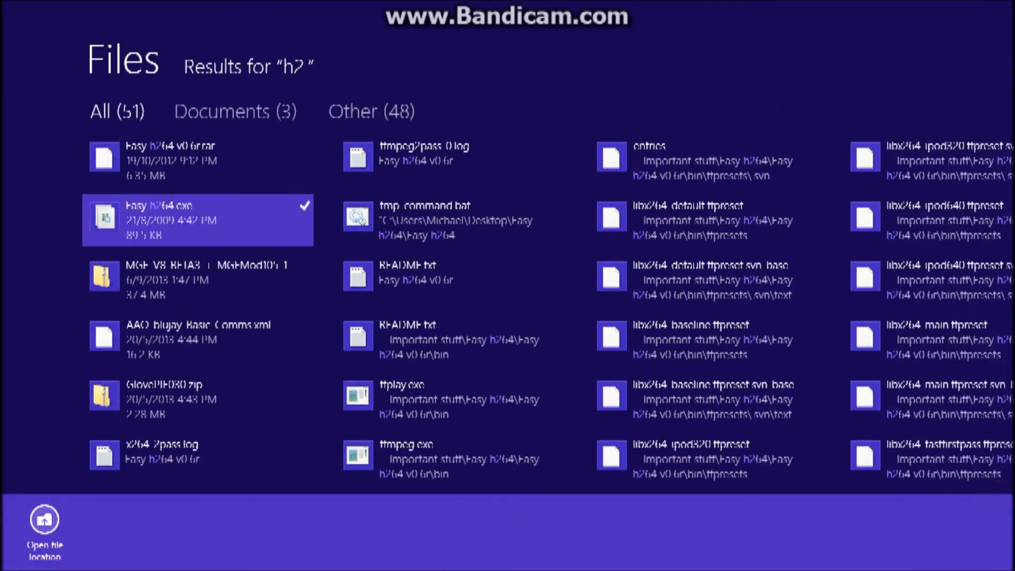
click(43, 521)
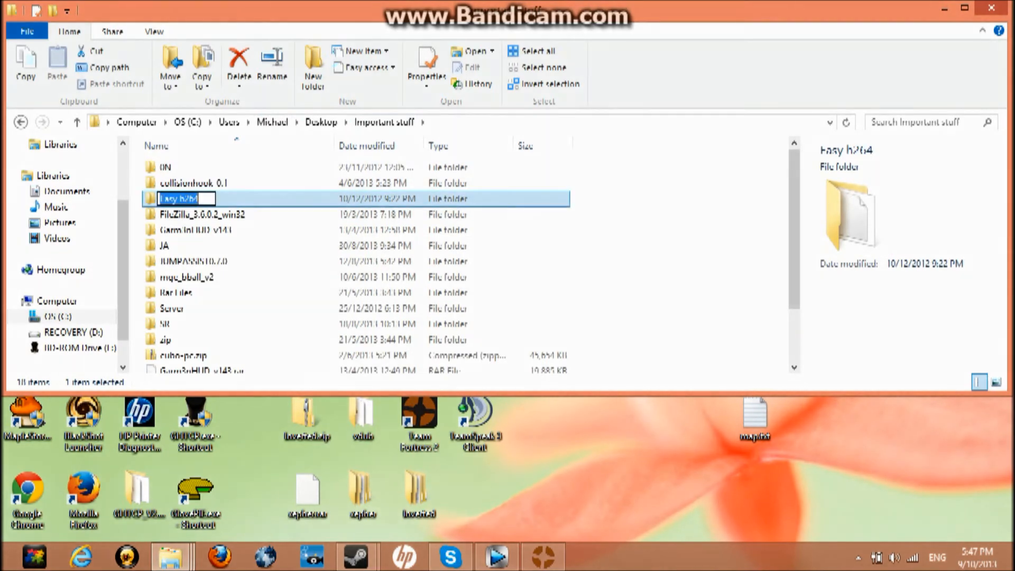
Step: Browse into Easy h264 v0.6r and run Easy h264.exe
double_click(171, 199)
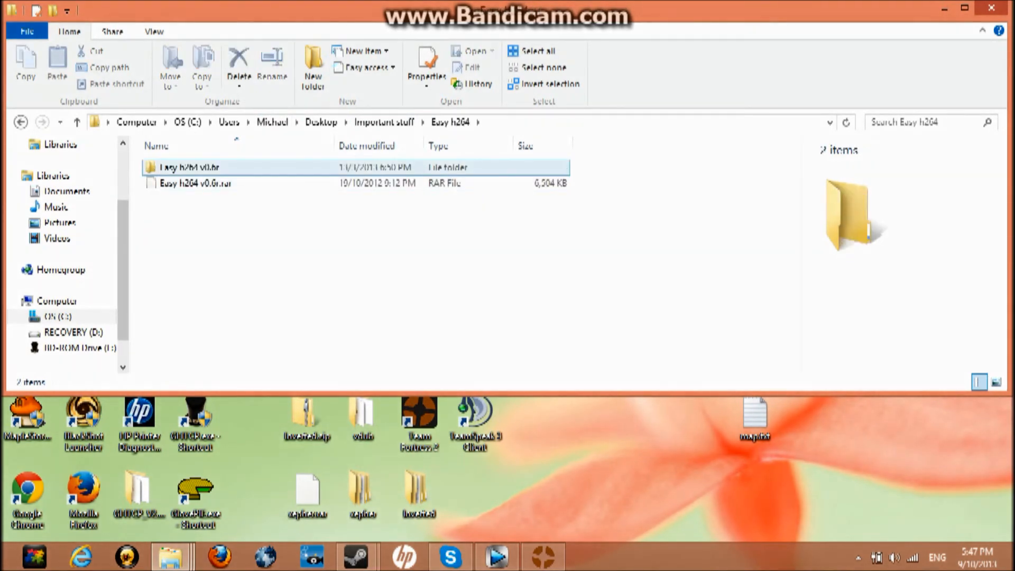
double_click(190, 167)
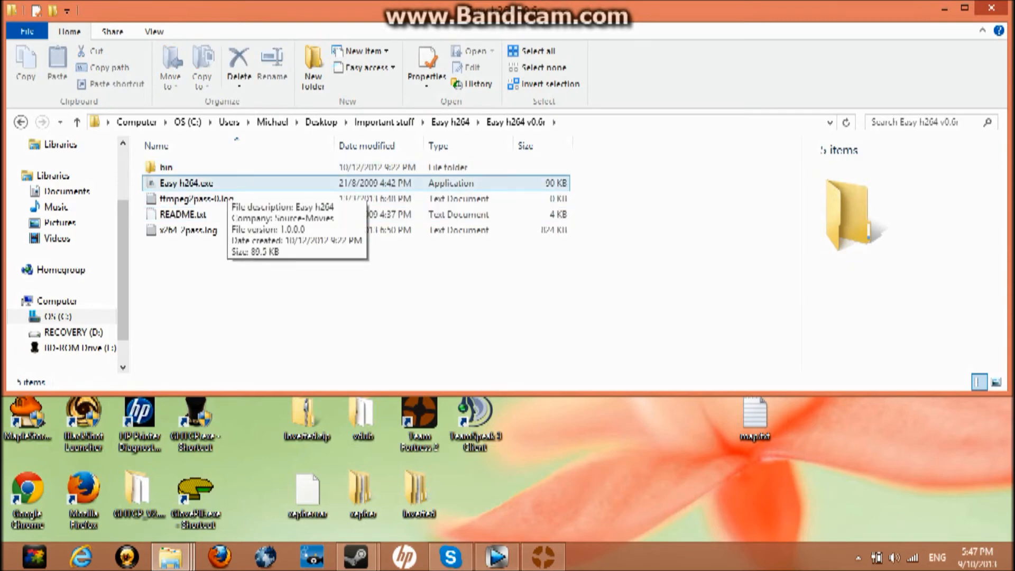
click(186, 183)
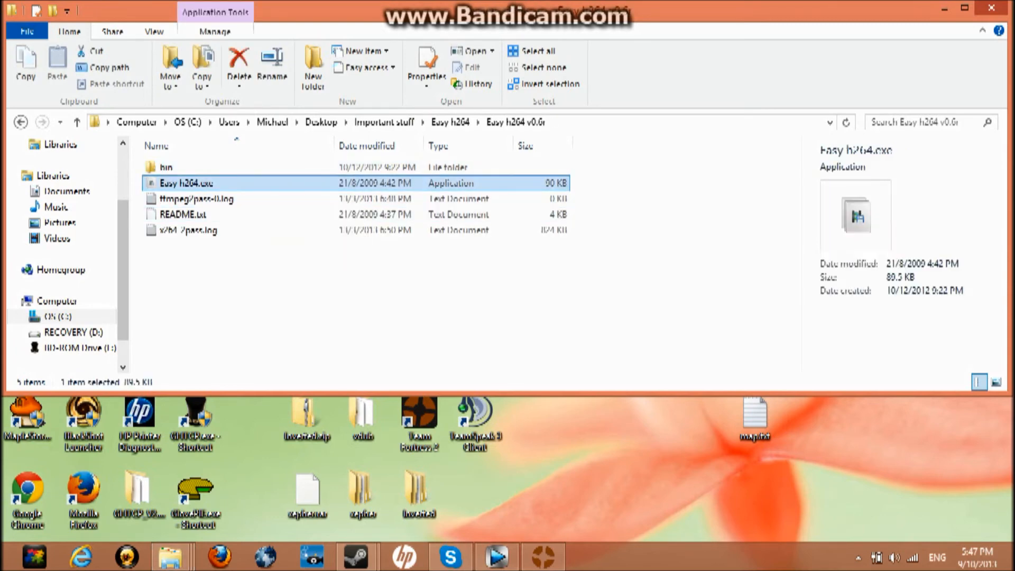
double_click(186, 183)
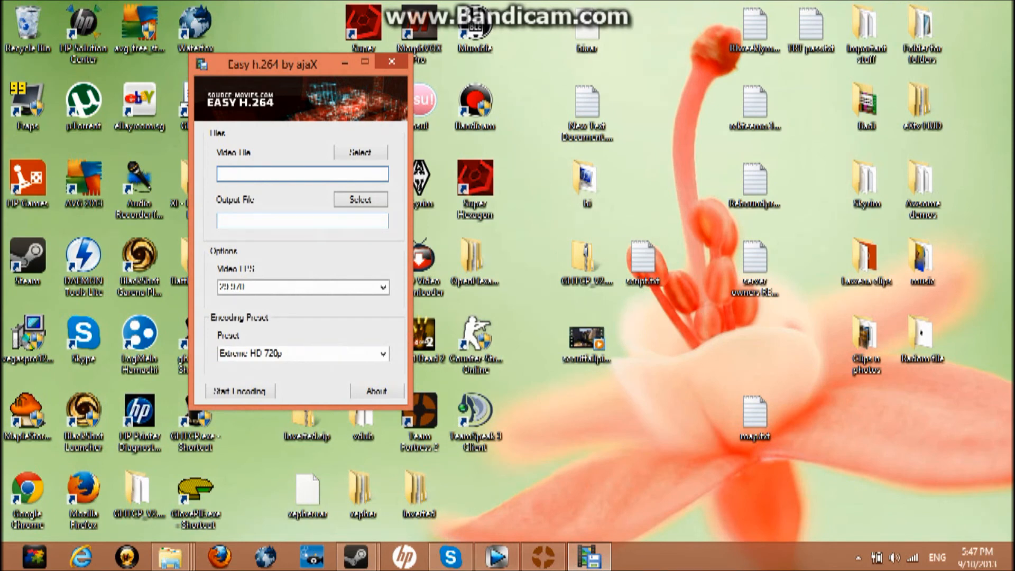
Step: Choose scoutfailpickonmedic.avi on the Desktop as the source video
click(359, 152)
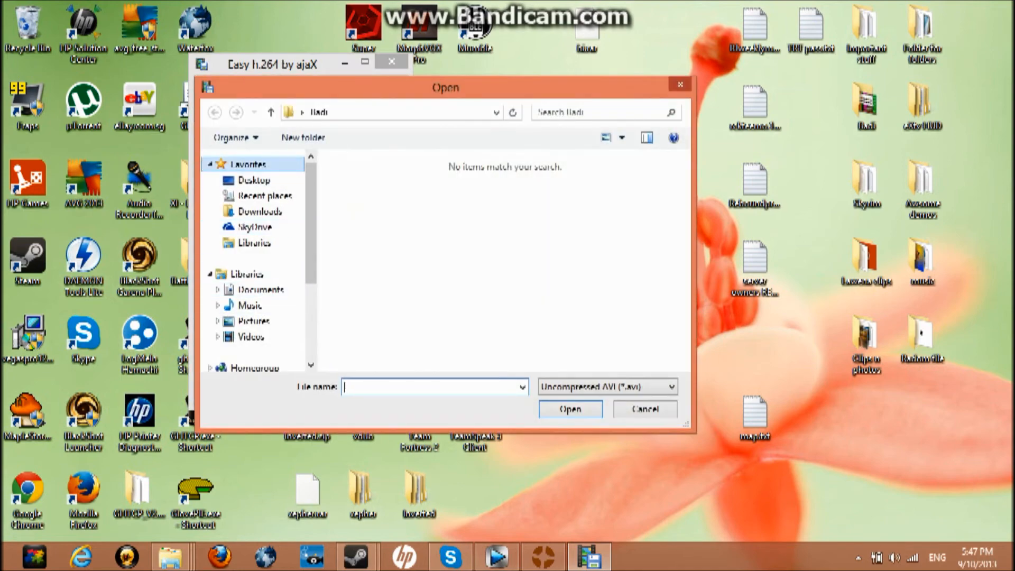
click(254, 179)
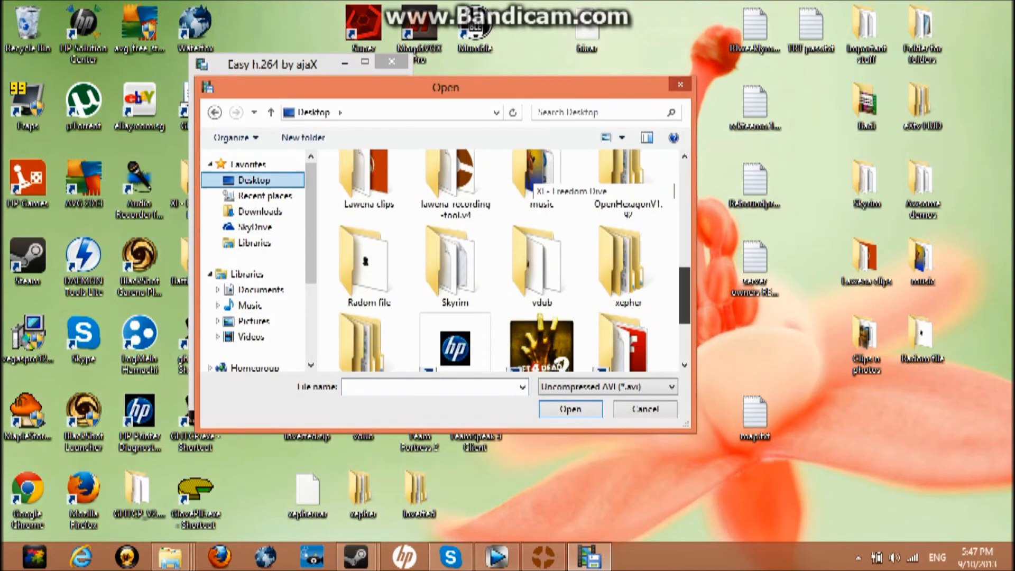
click(368, 320)
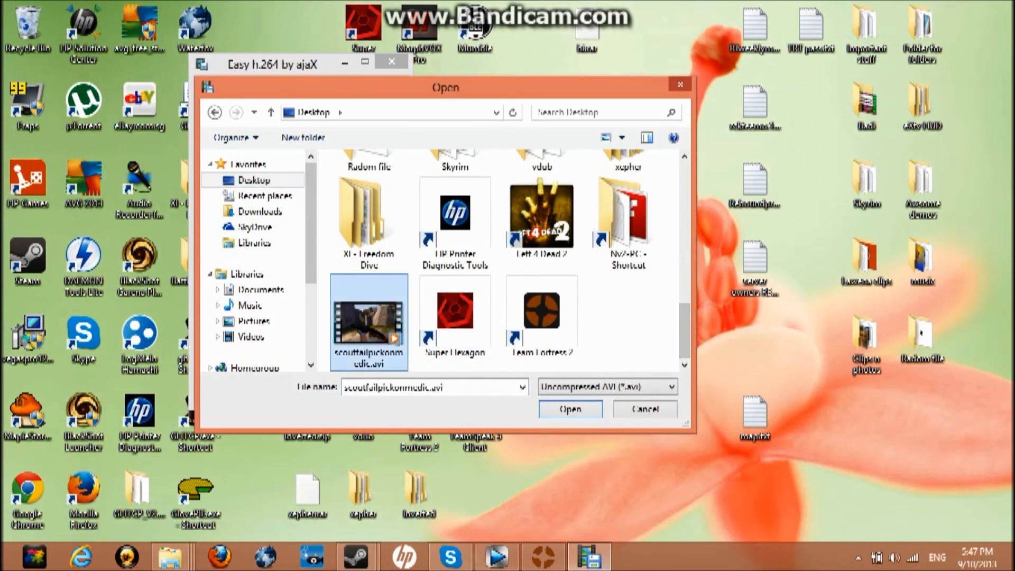
click(569, 409)
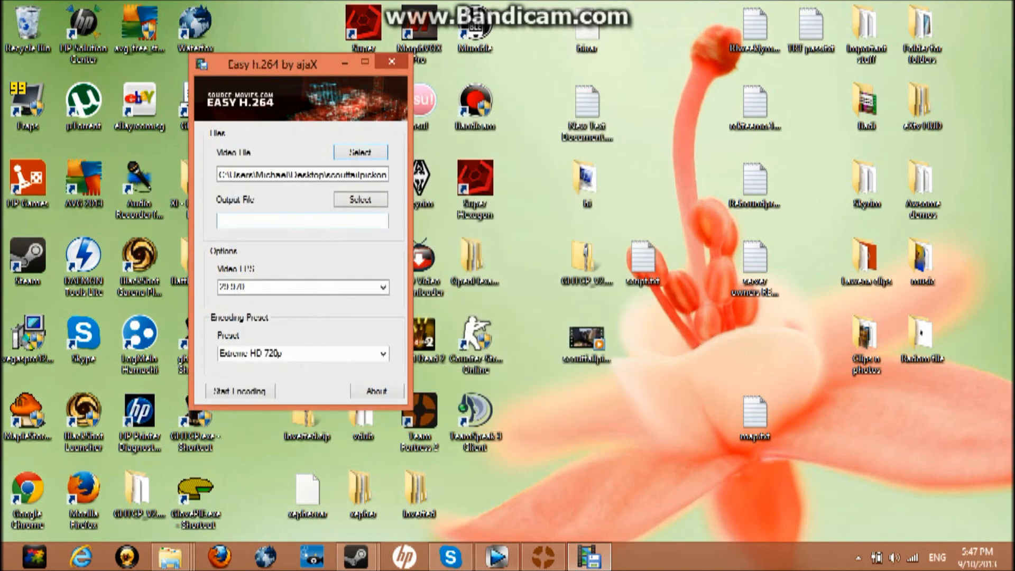
Step: Set the output file to output.mp4 inside the Desktop's Radom file folder
click(360, 200)
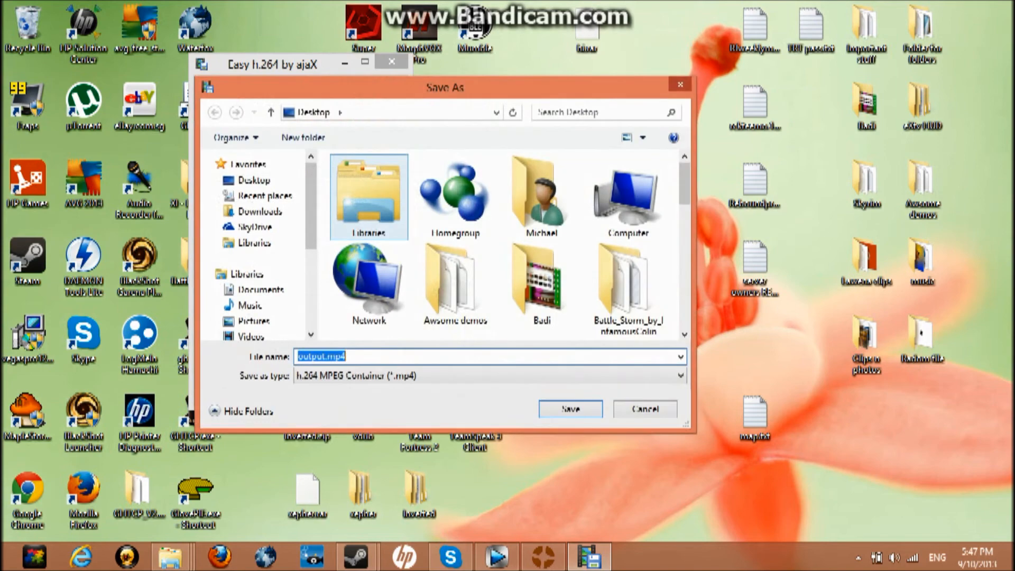
scroll(down, 3)
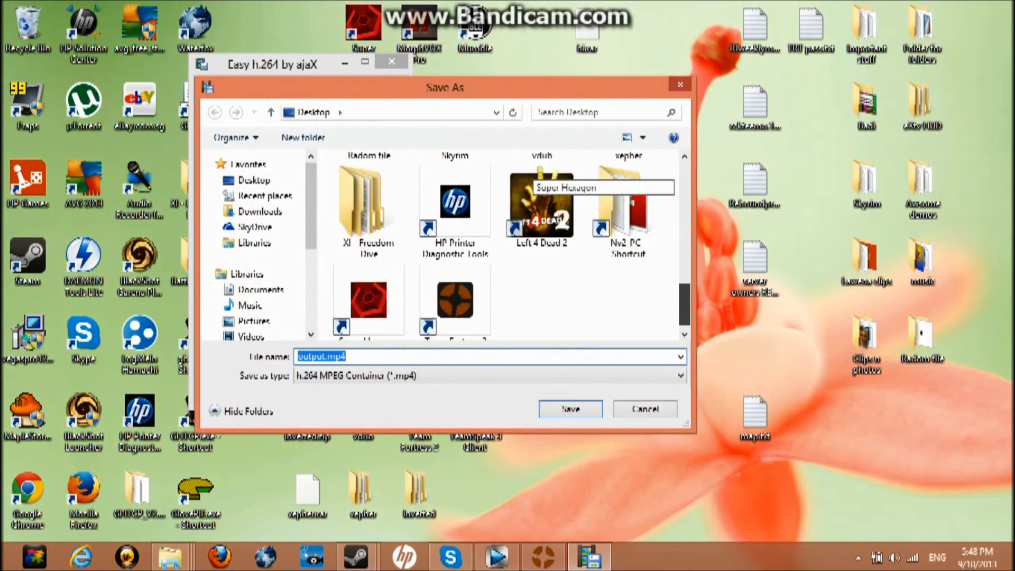
scroll(up, 3)
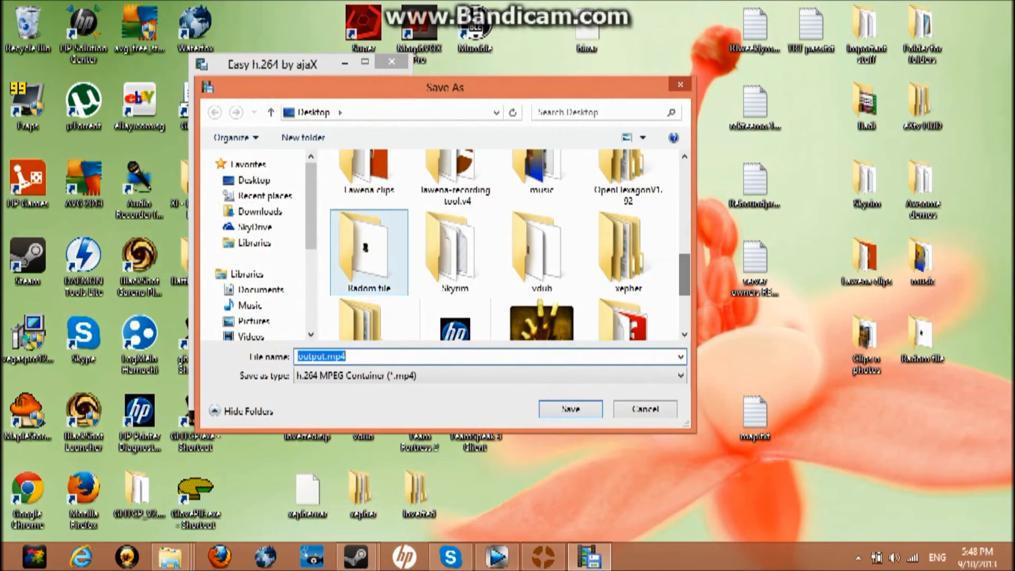
double_click(368, 252)
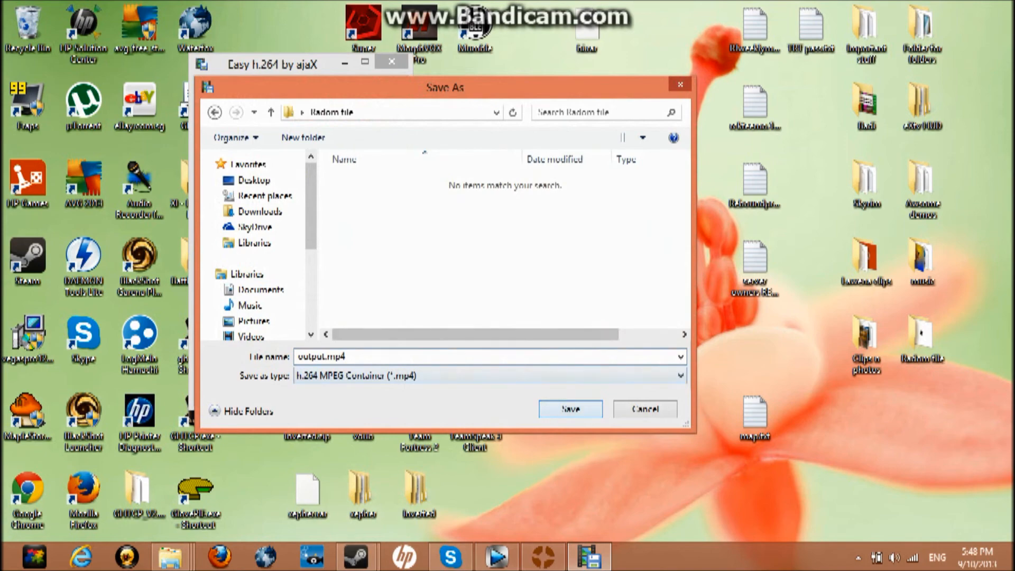
click(569, 410)
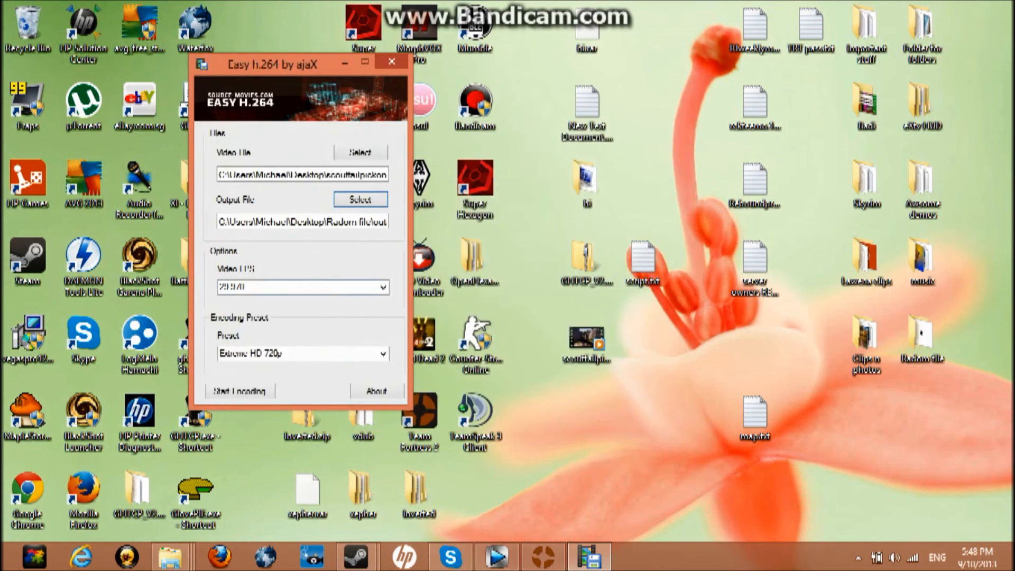
Step: Adjust the Video FPS value and start encoding with the Extreme HD 720p preset
click(302, 287)
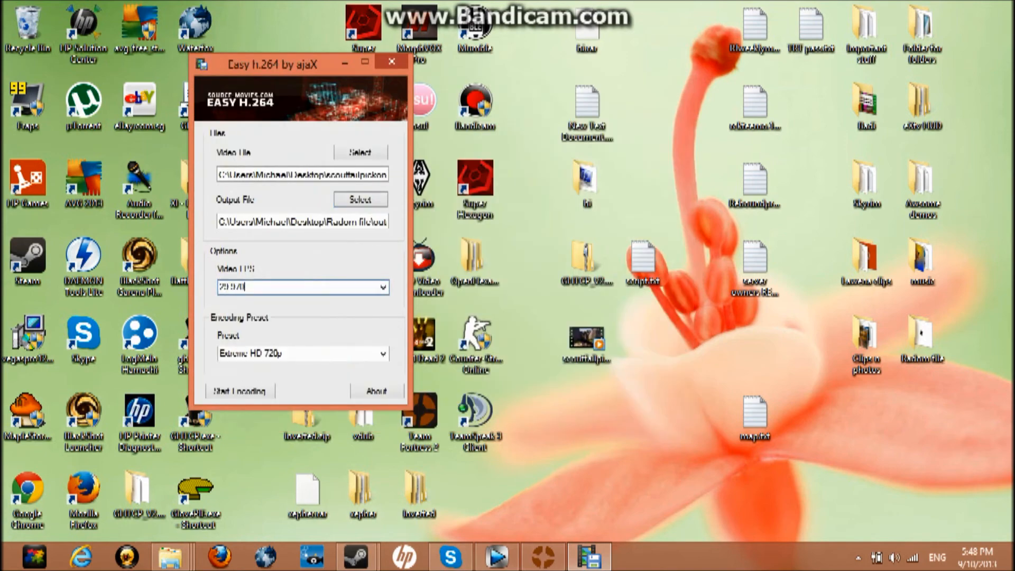
click(382, 287)
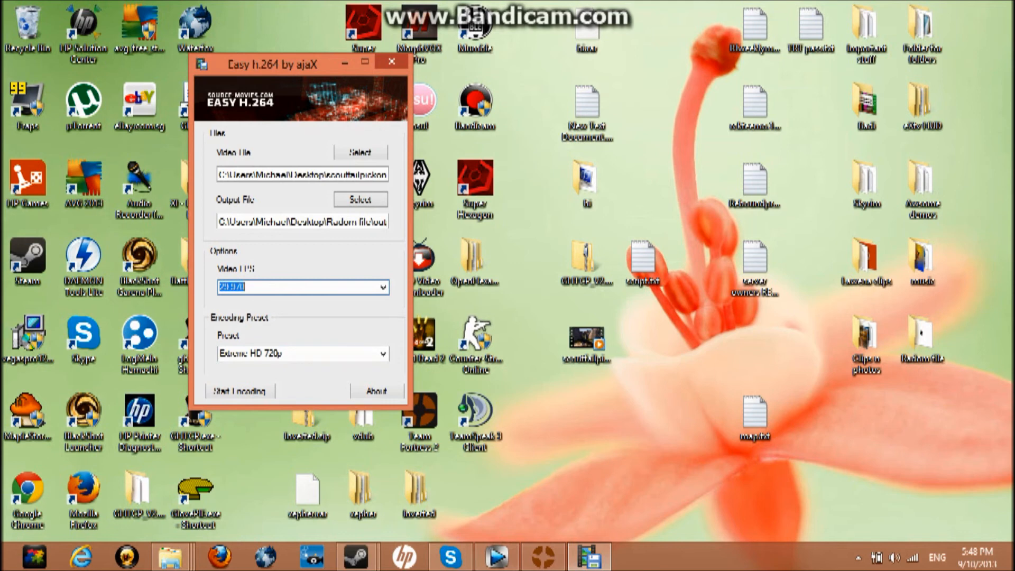
text(21)
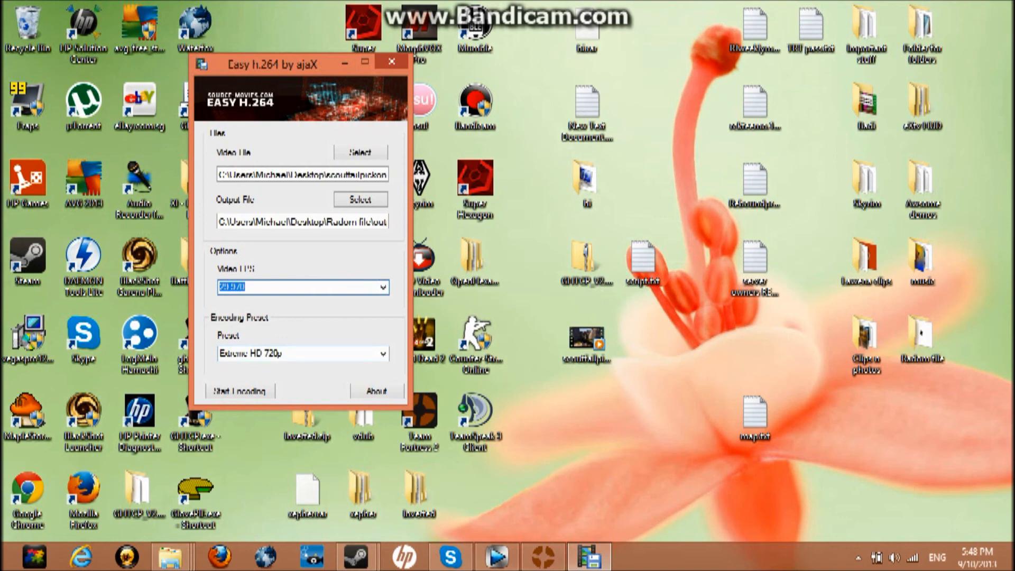
click(301, 353)
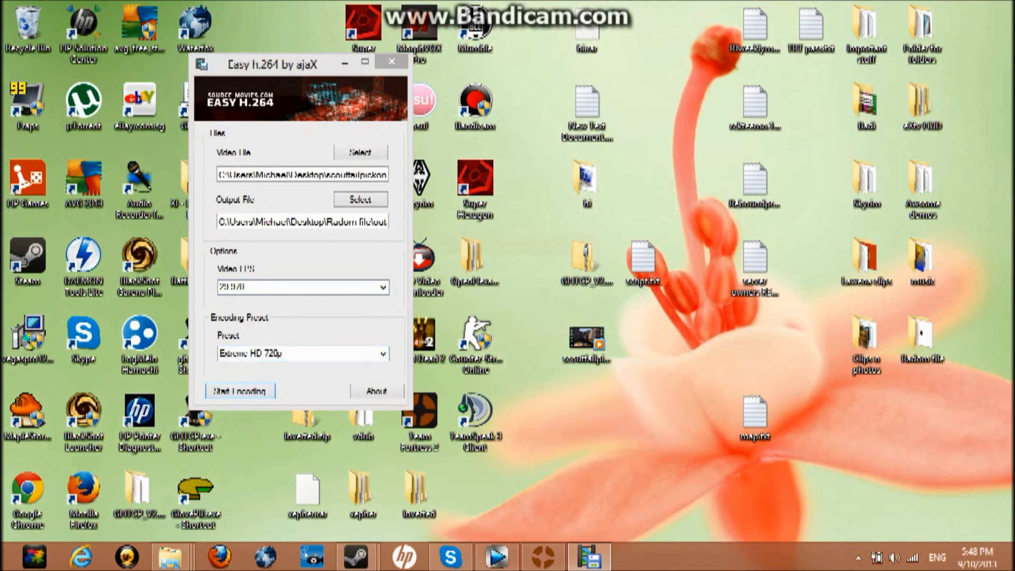
click(240, 391)
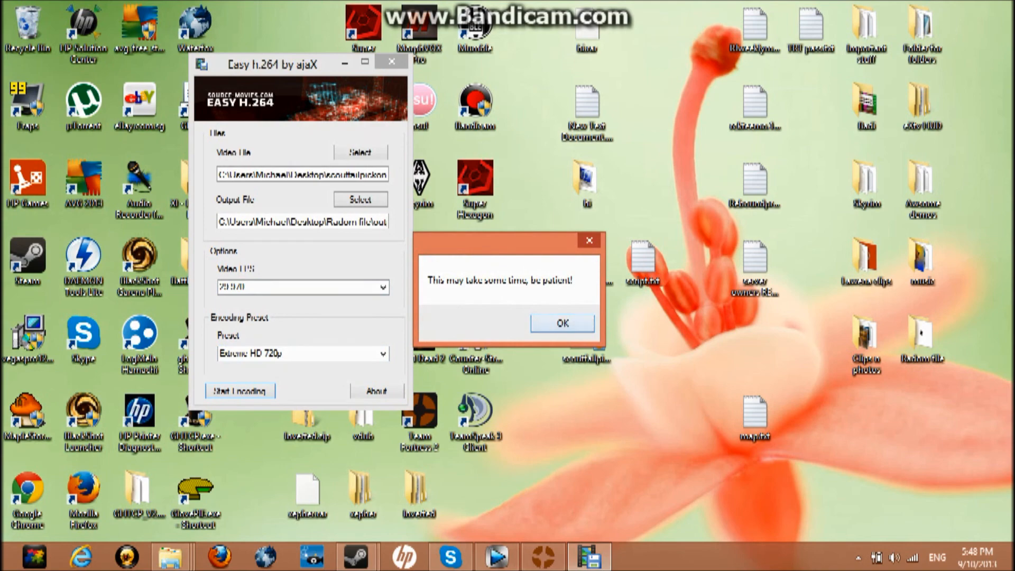
Step: Acknowledge the wait notice, let the conversion finish, and dismiss the completion message
click(560, 324)
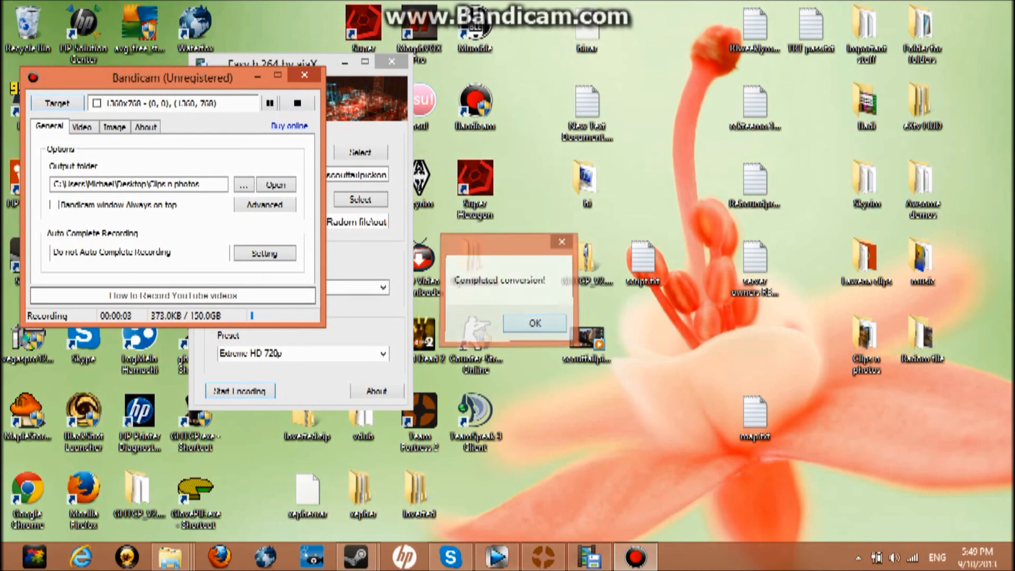
click(533, 323)
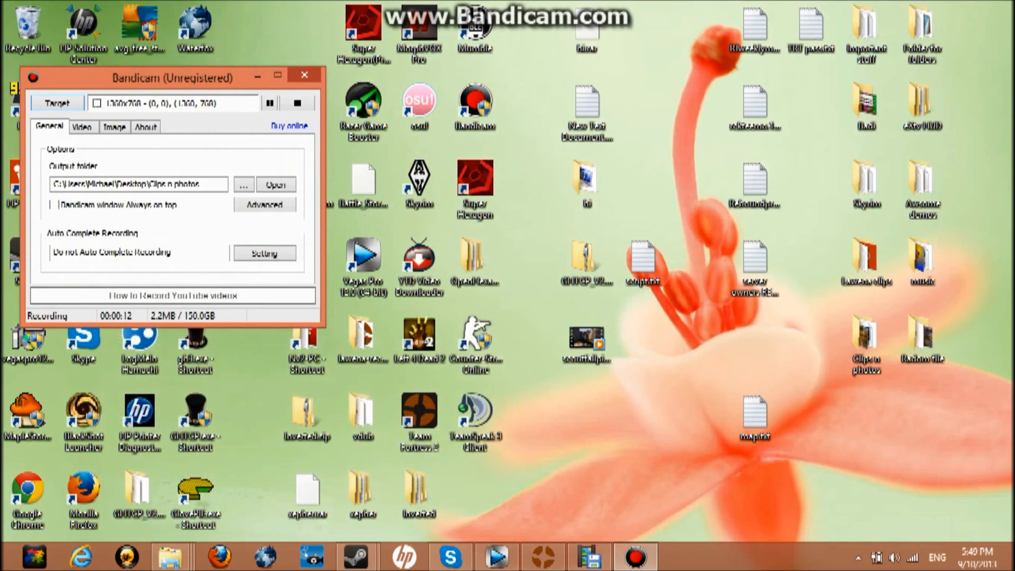
right_click(586, 343)
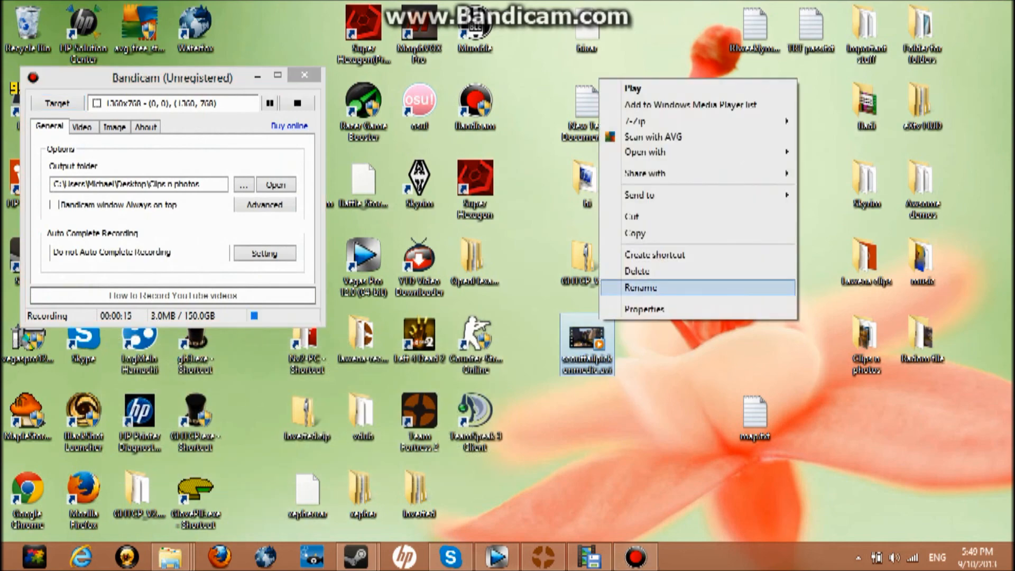
click(645, 309)
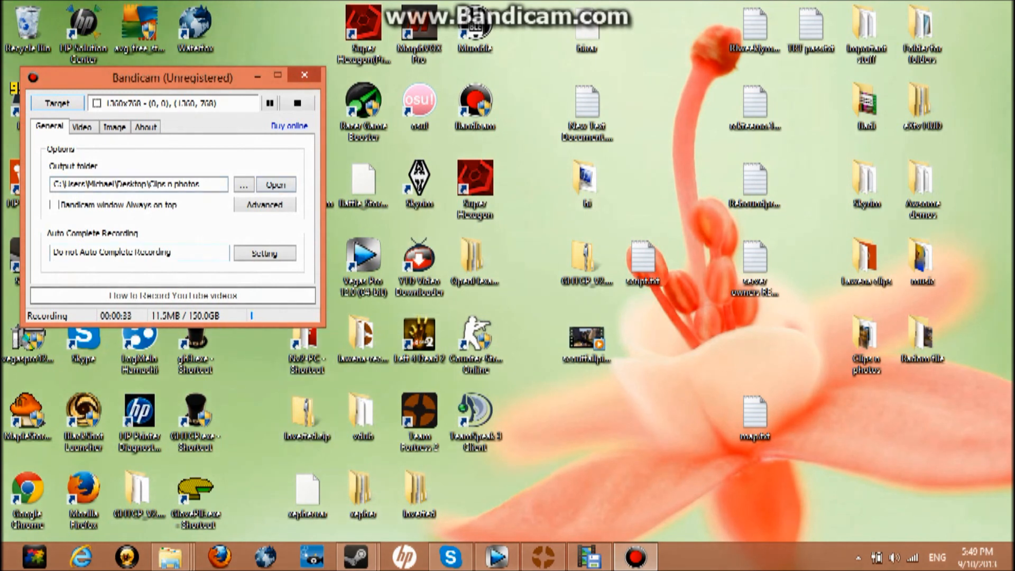
click(308, 492)
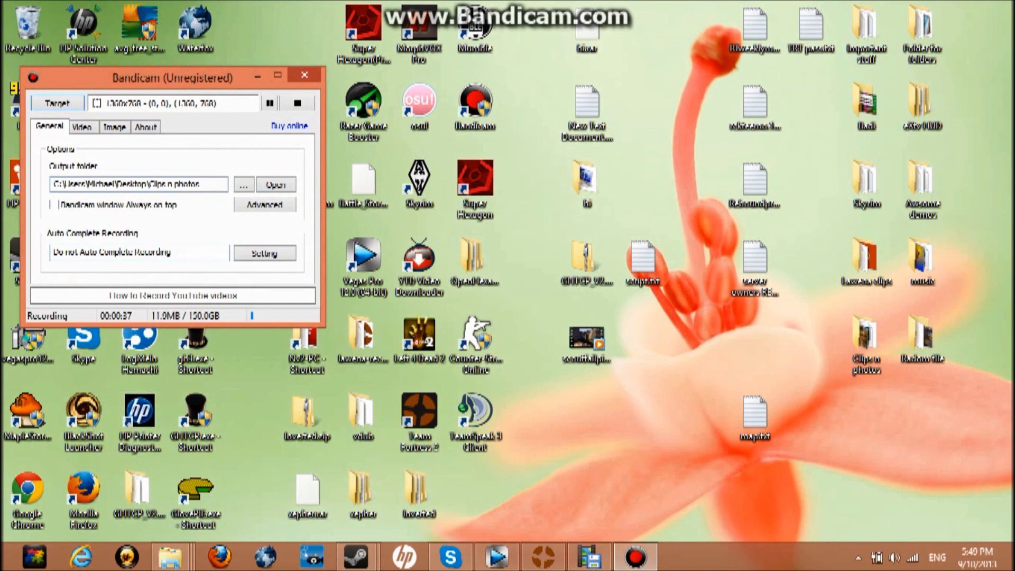
click(586, 336)
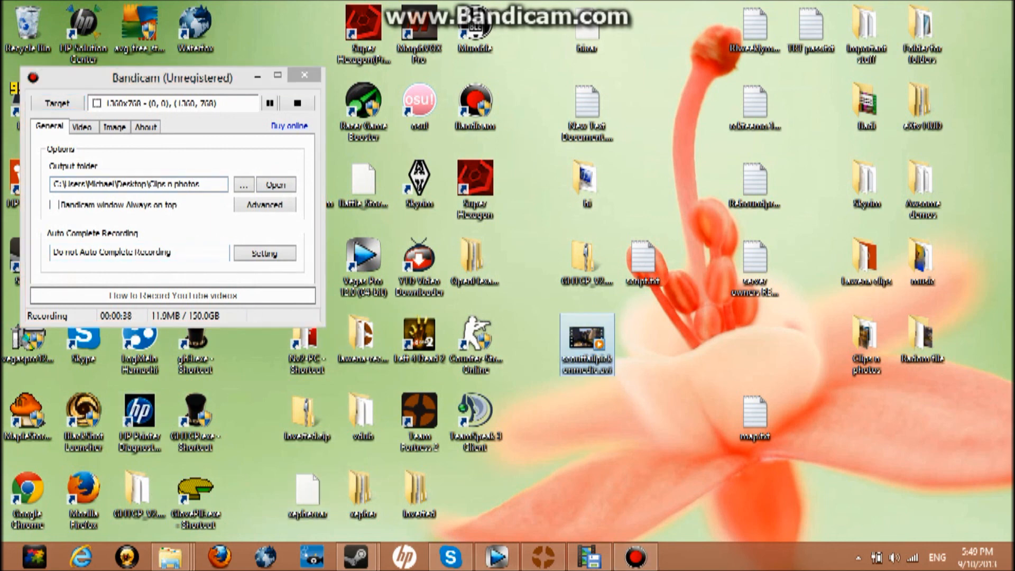